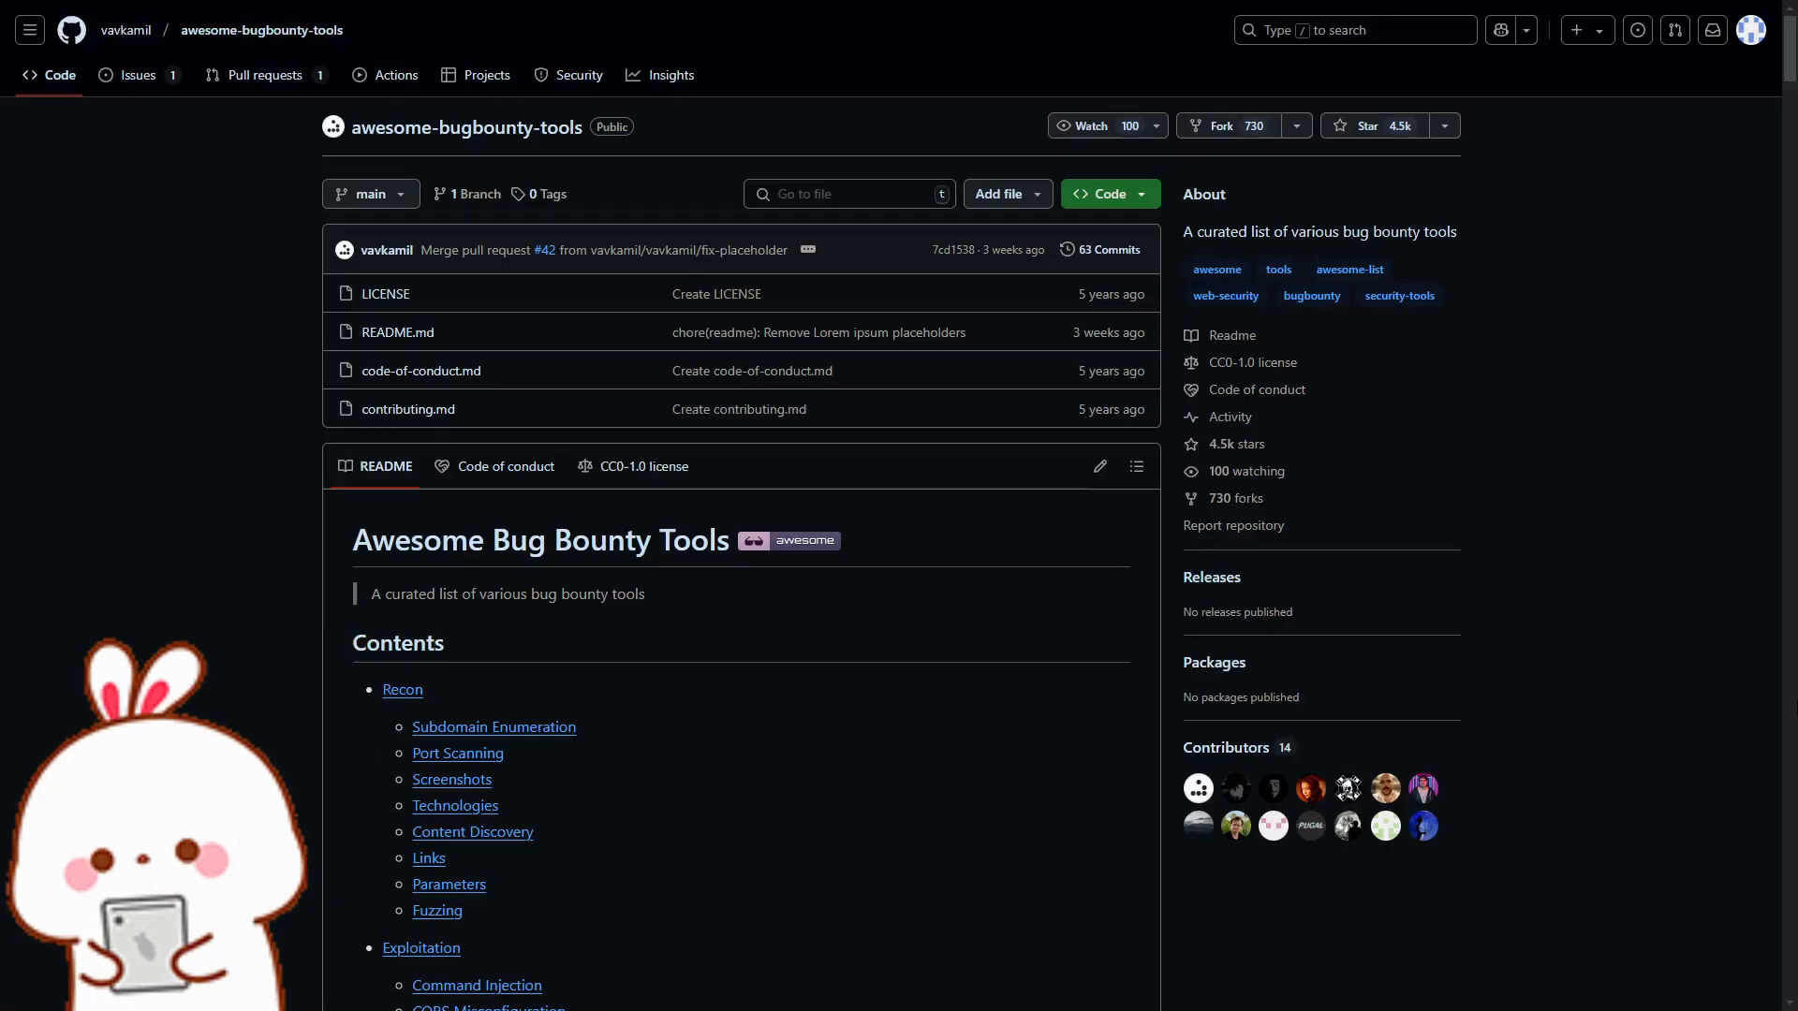
Step: Insert "roleid":1 after the email value in the Repeater request's JSON body
scroll("down", 3)
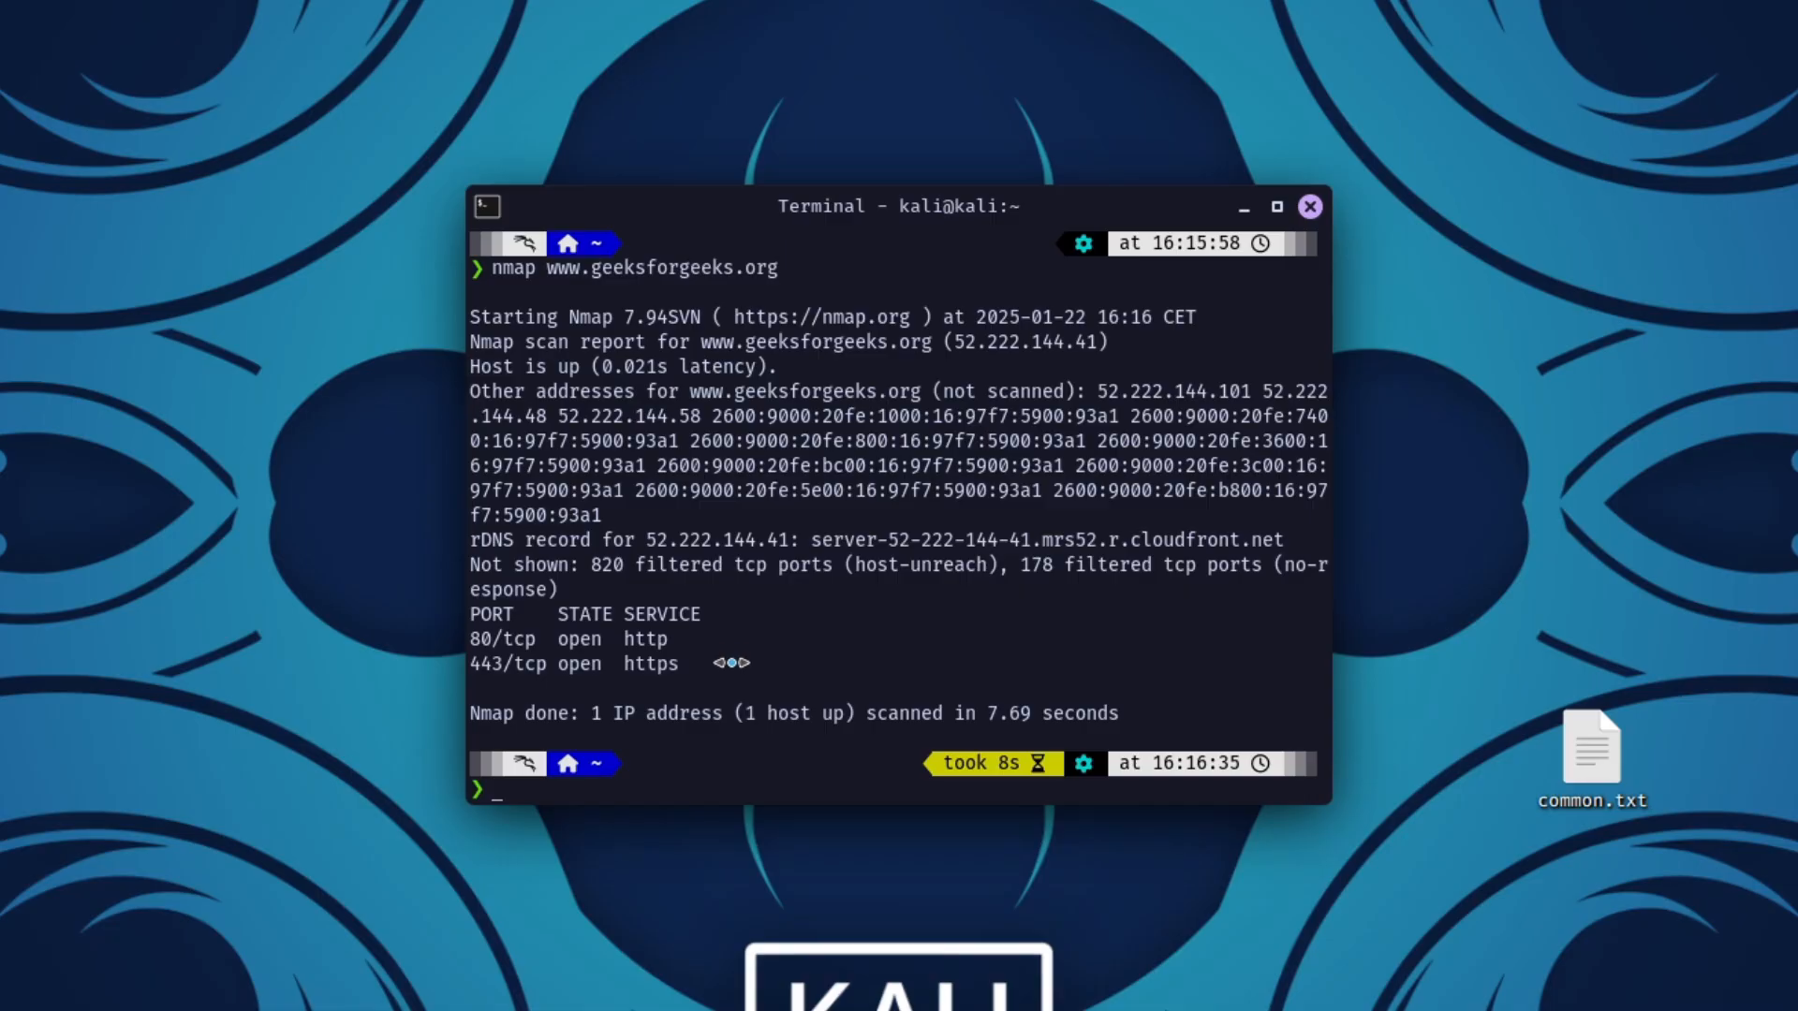
mouse_move(820, 702)
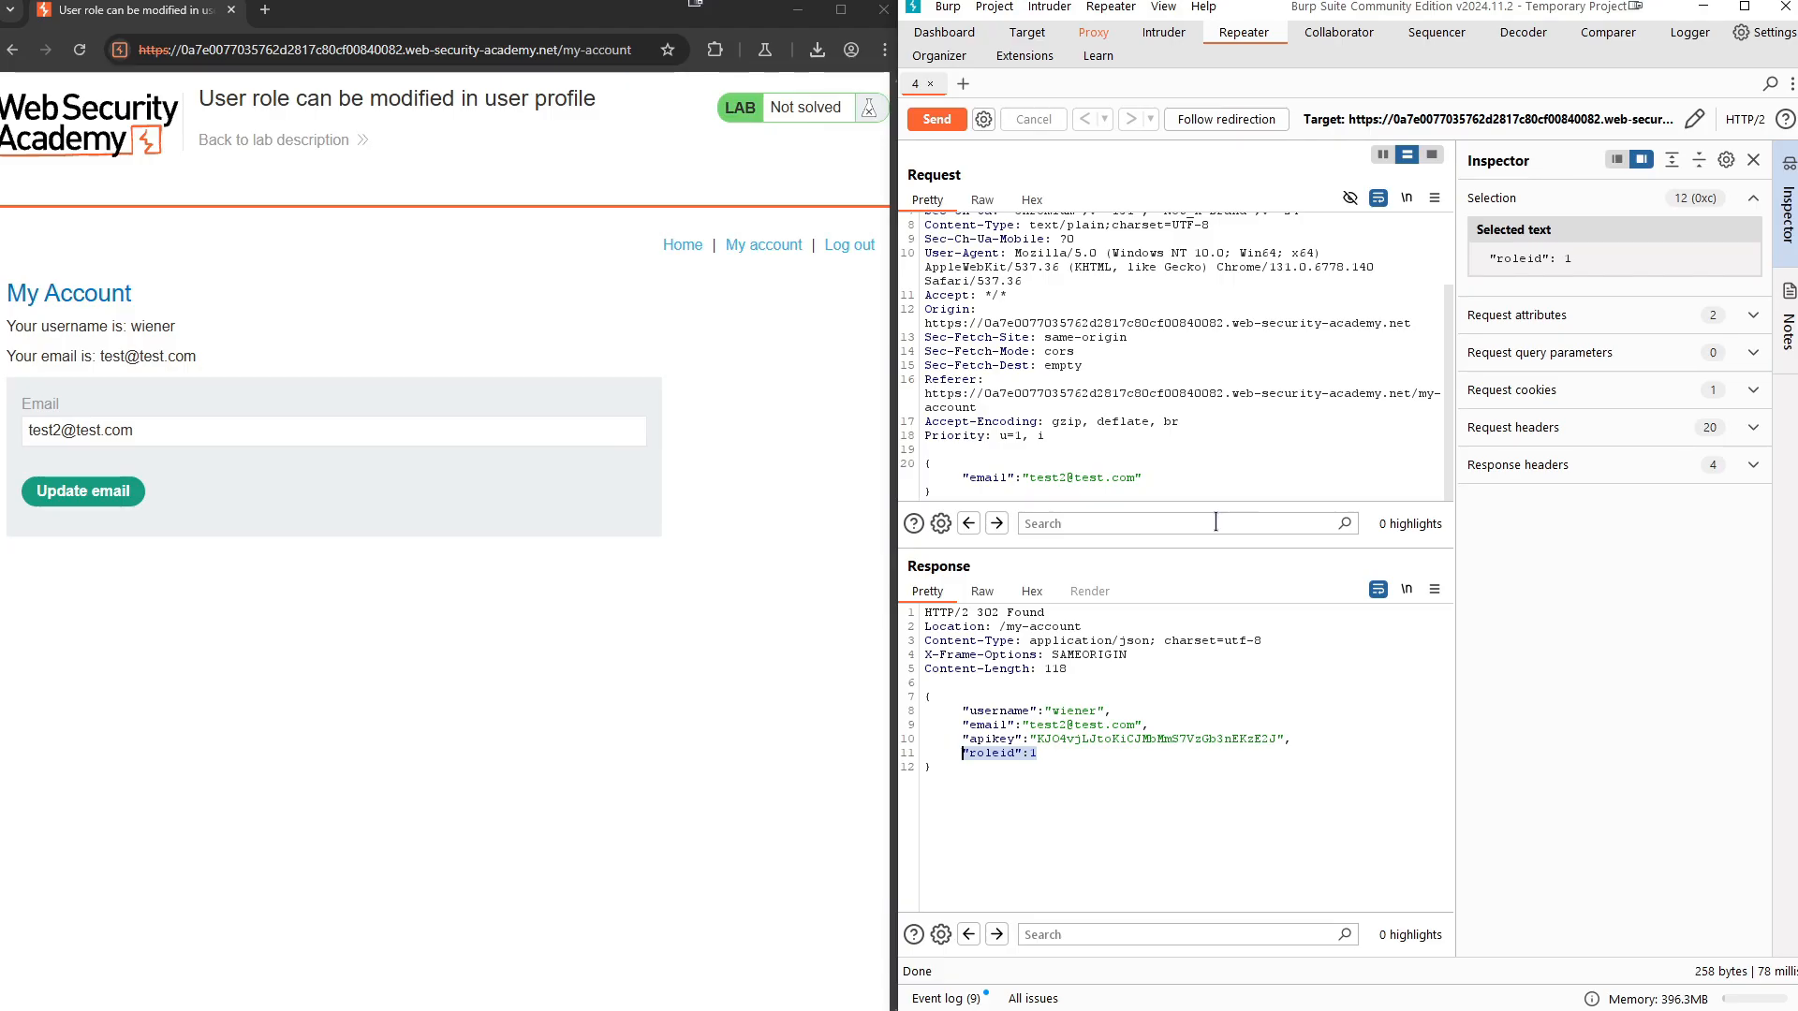
left_click(1146, 477)
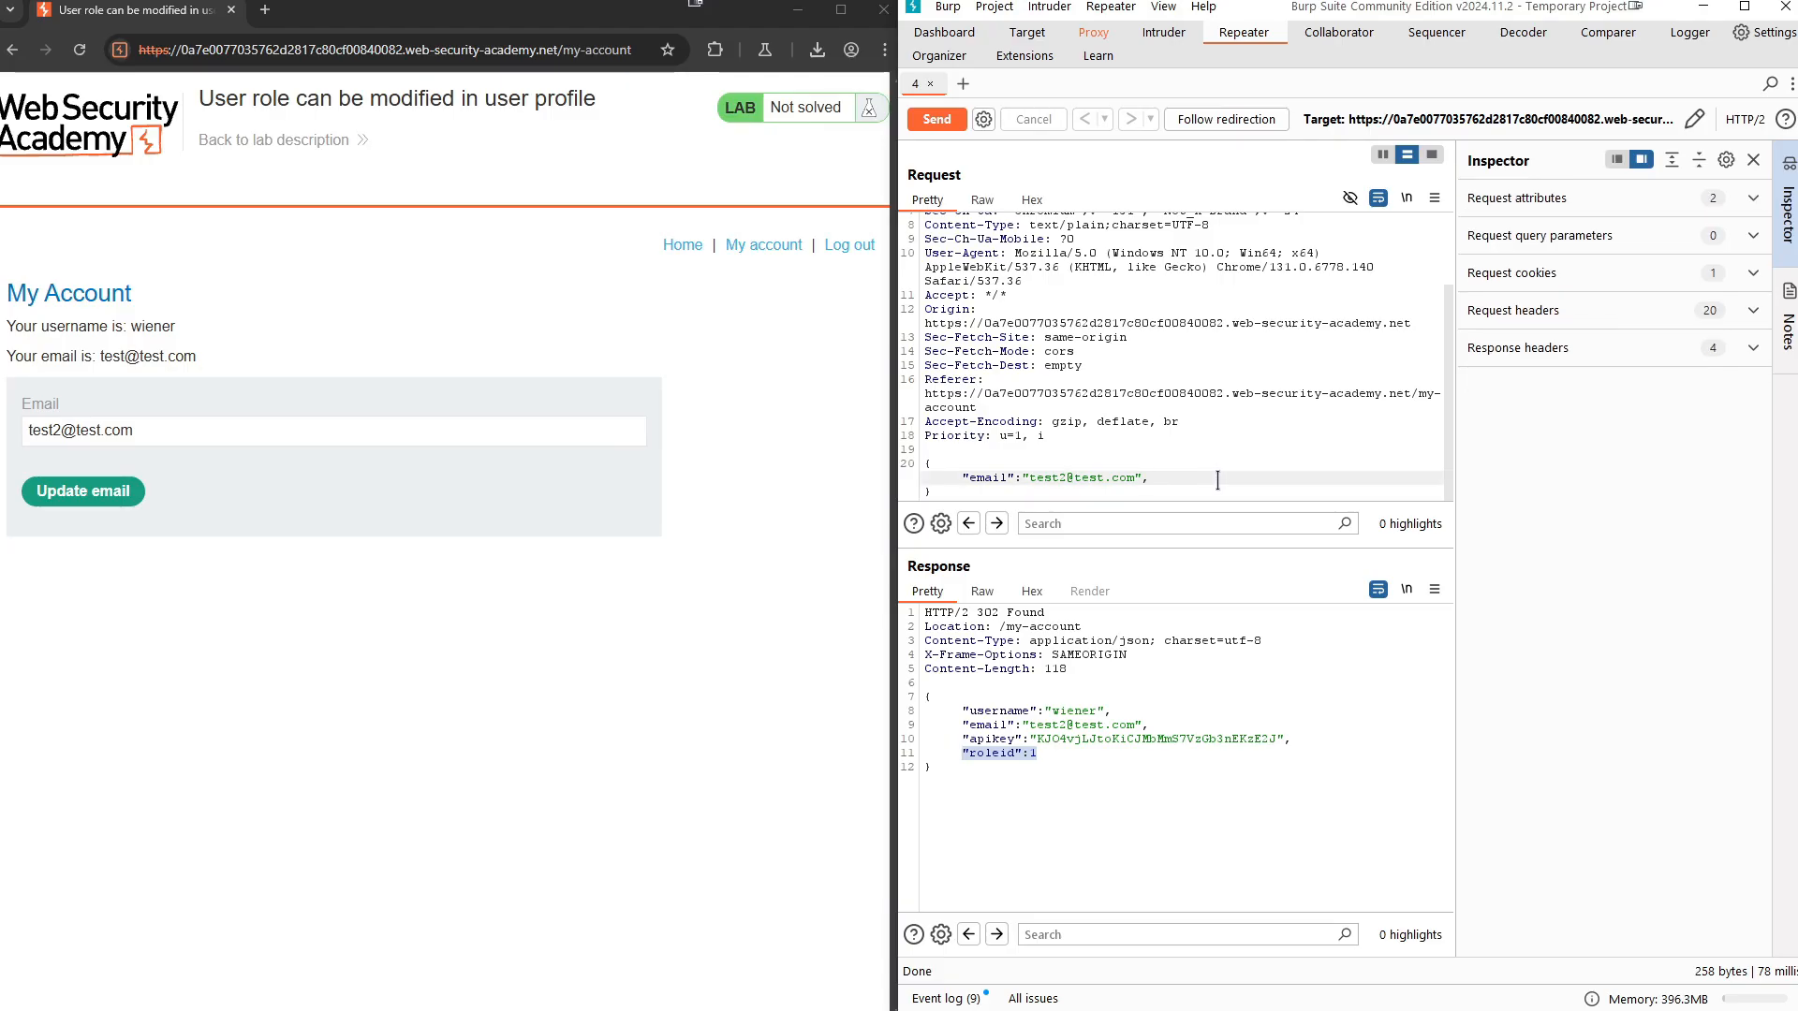
type("\"roleid\":1")
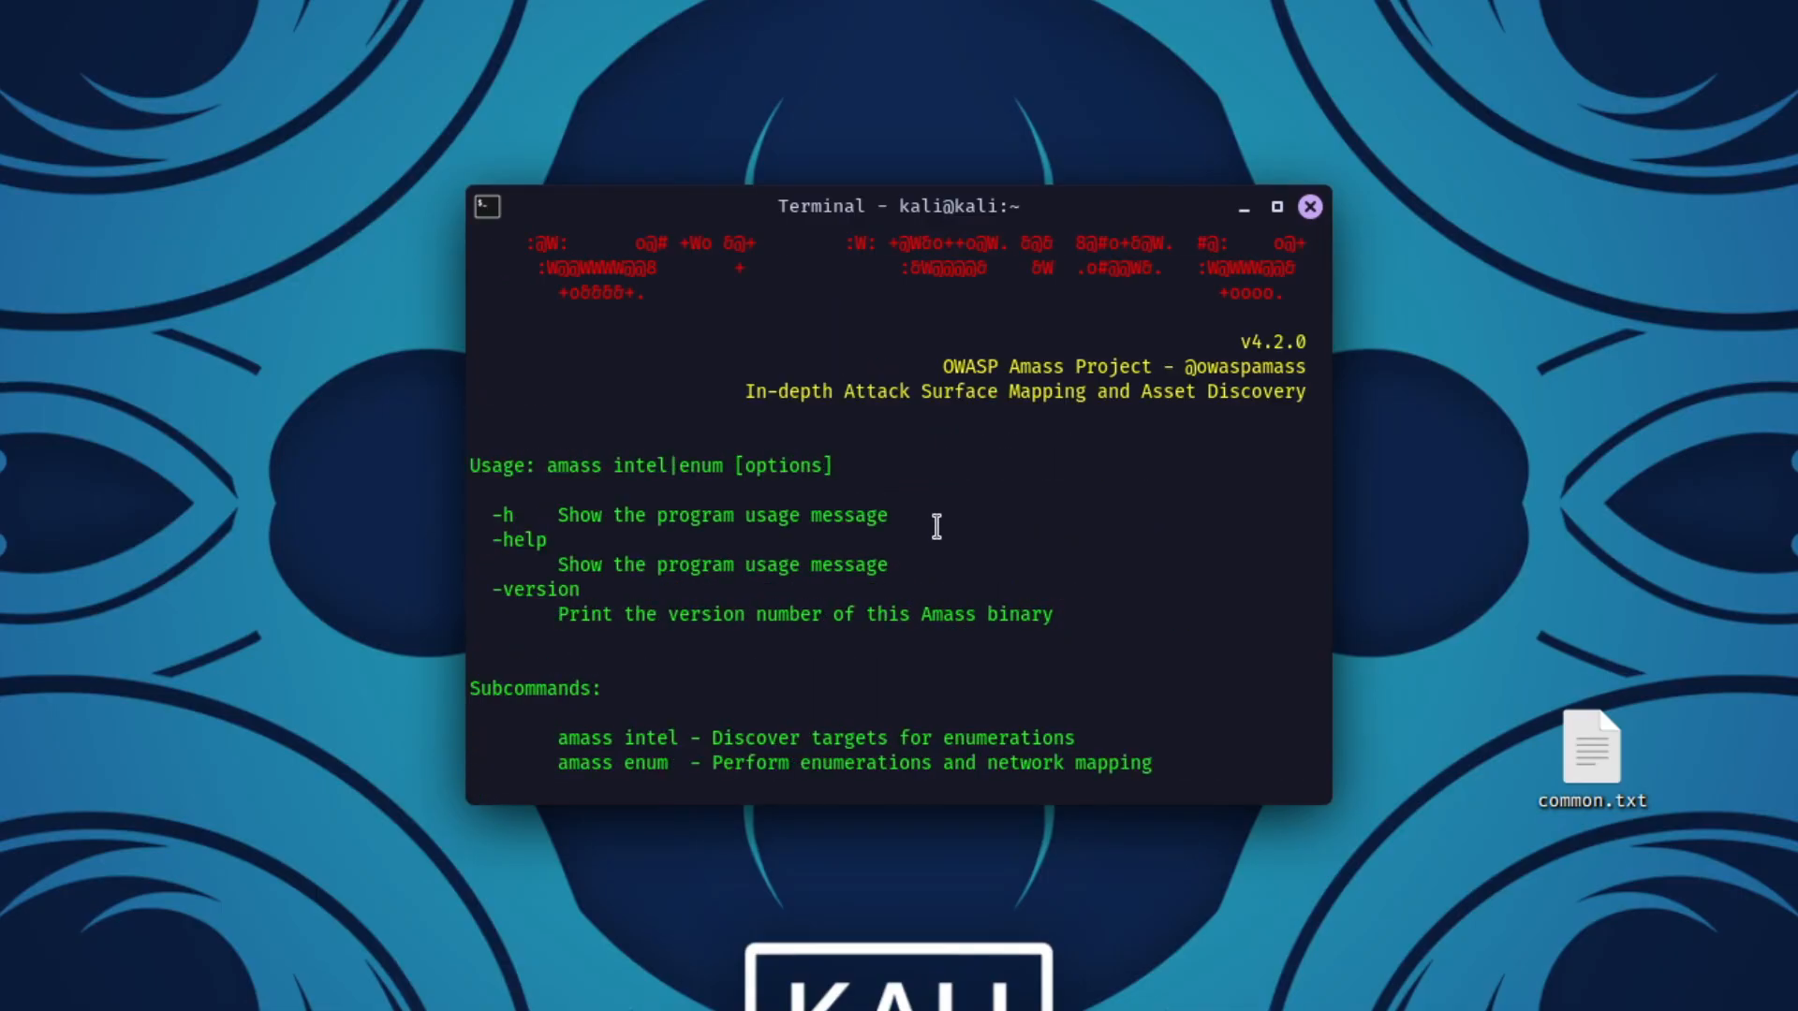
Step: Run amass with no arguments to list its intel and enum subcommands
key("Return")
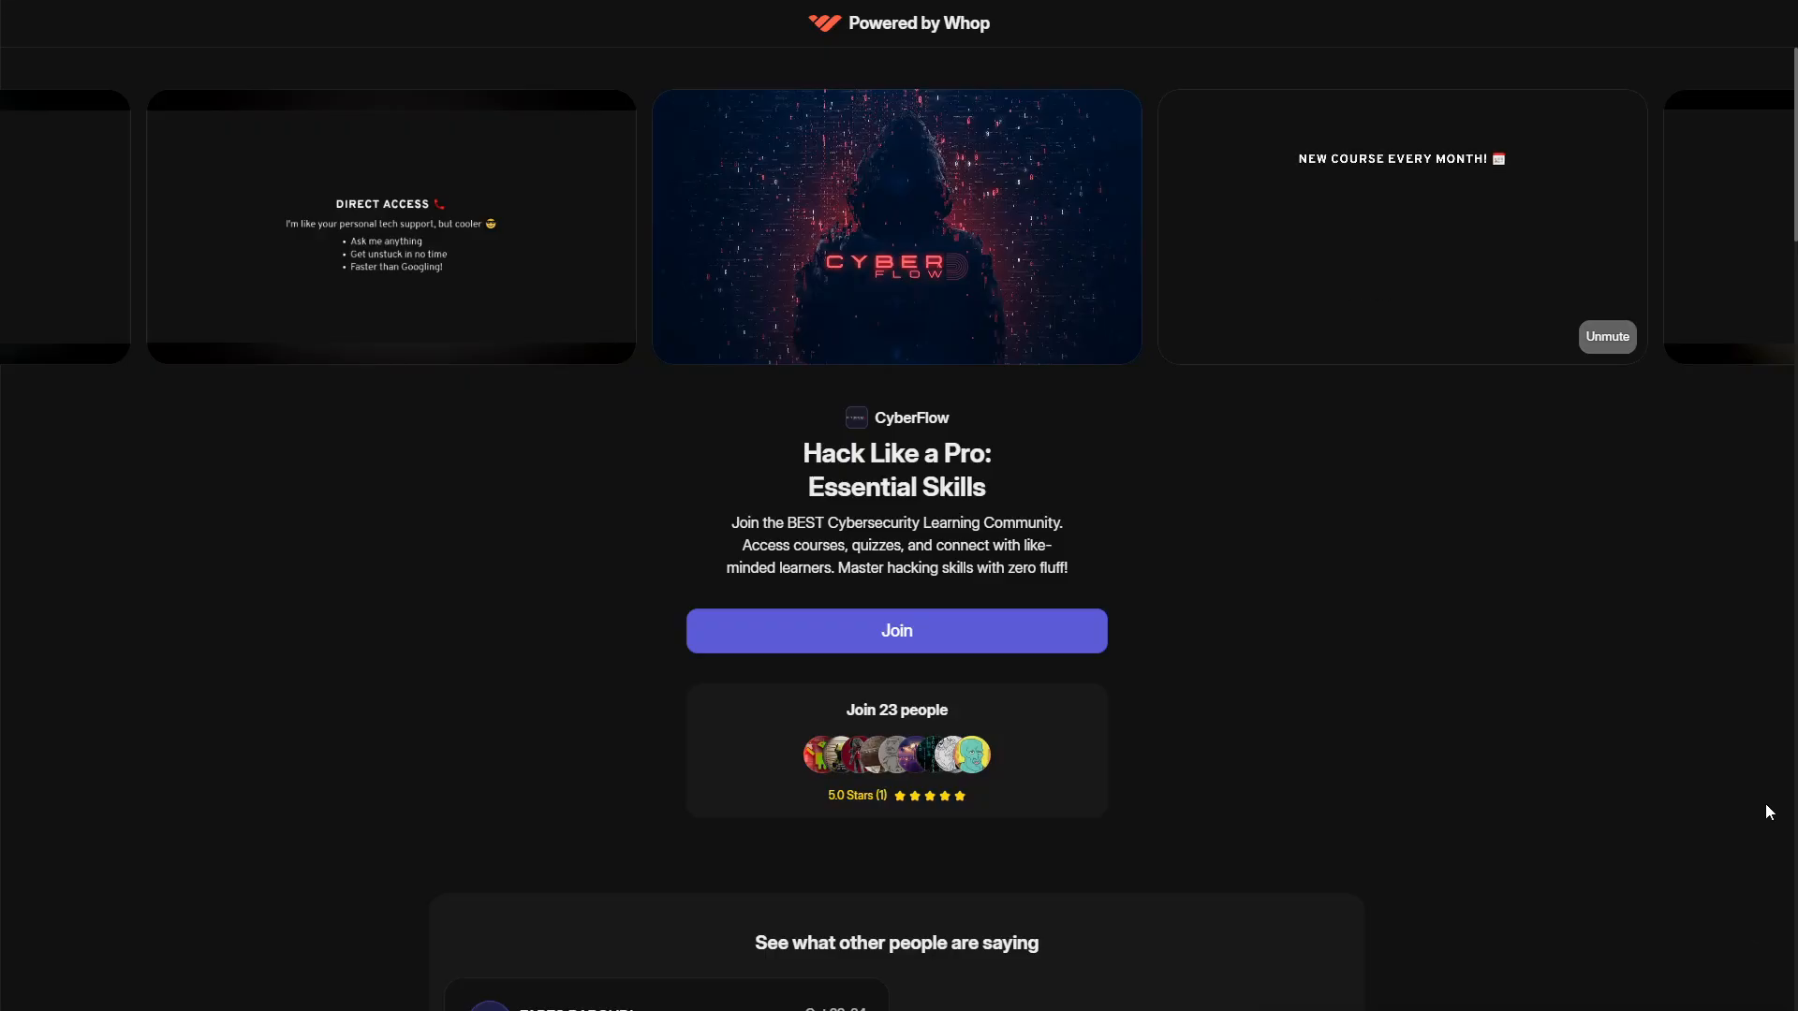
Step: Scroll through the CyberFlow #general channel messages about hacking tools
scroll("down", 3)
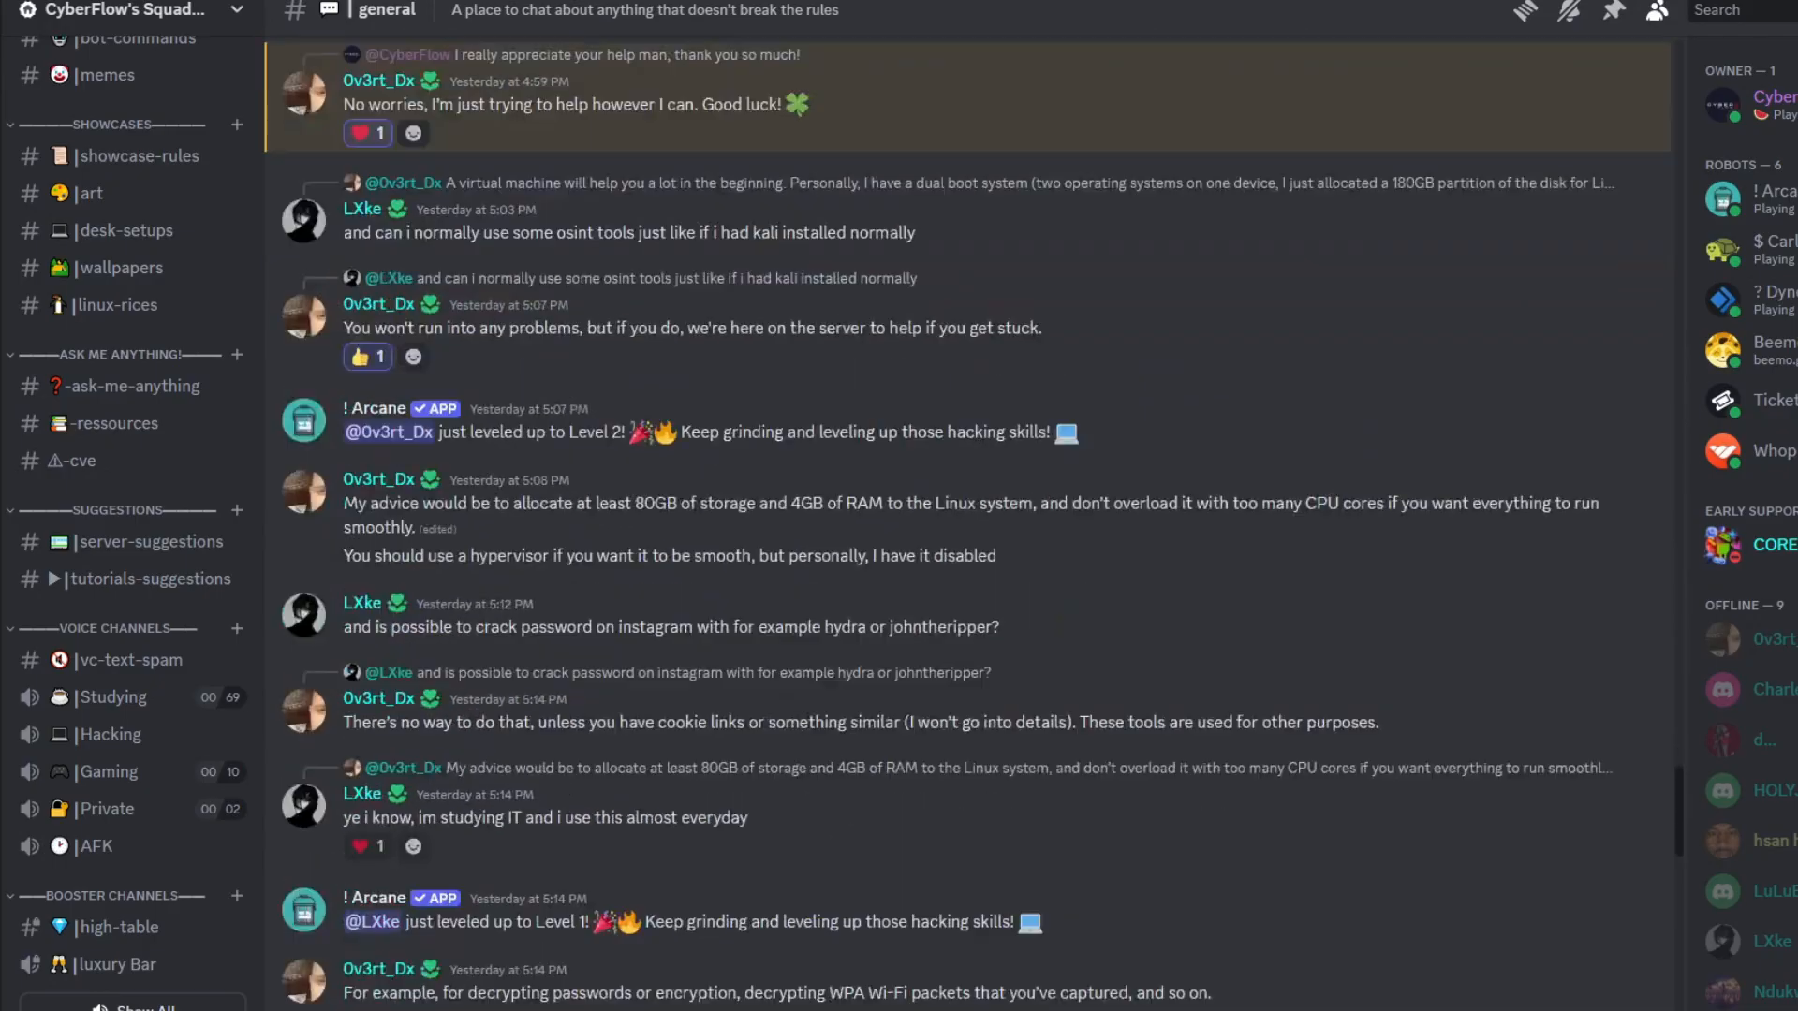
scroll("down", 3)
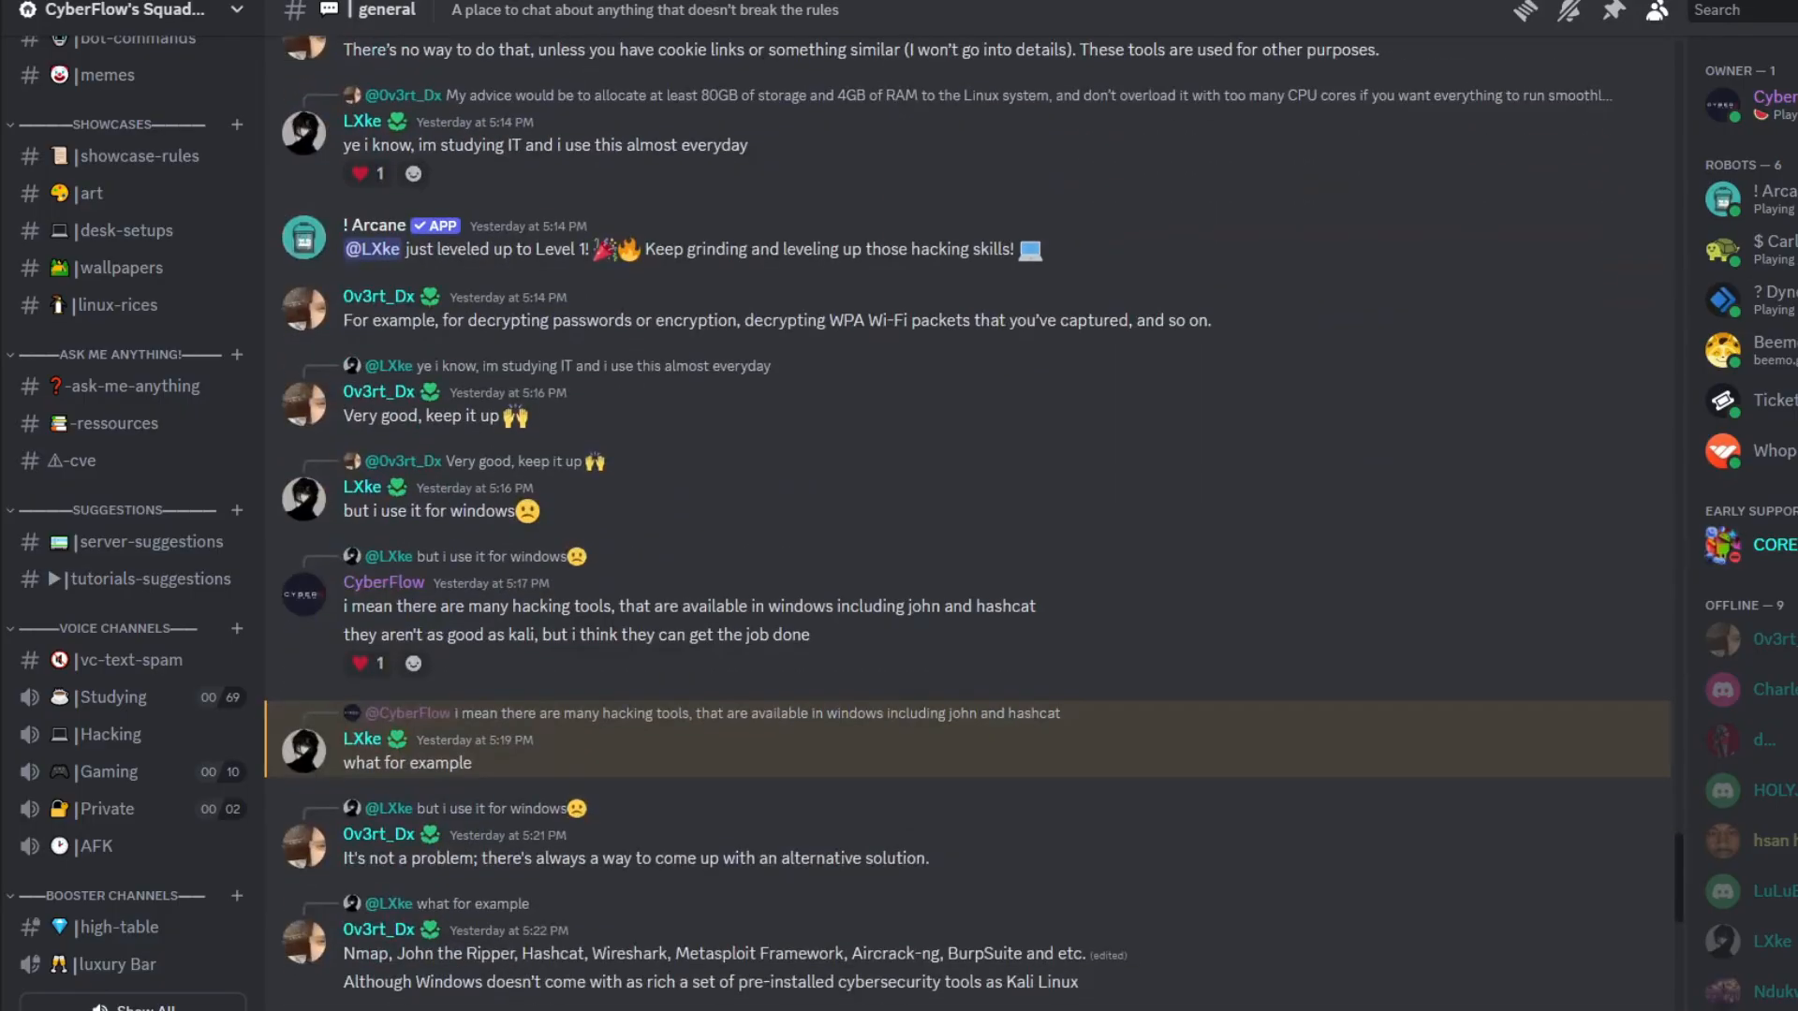
scroll("down", 3)
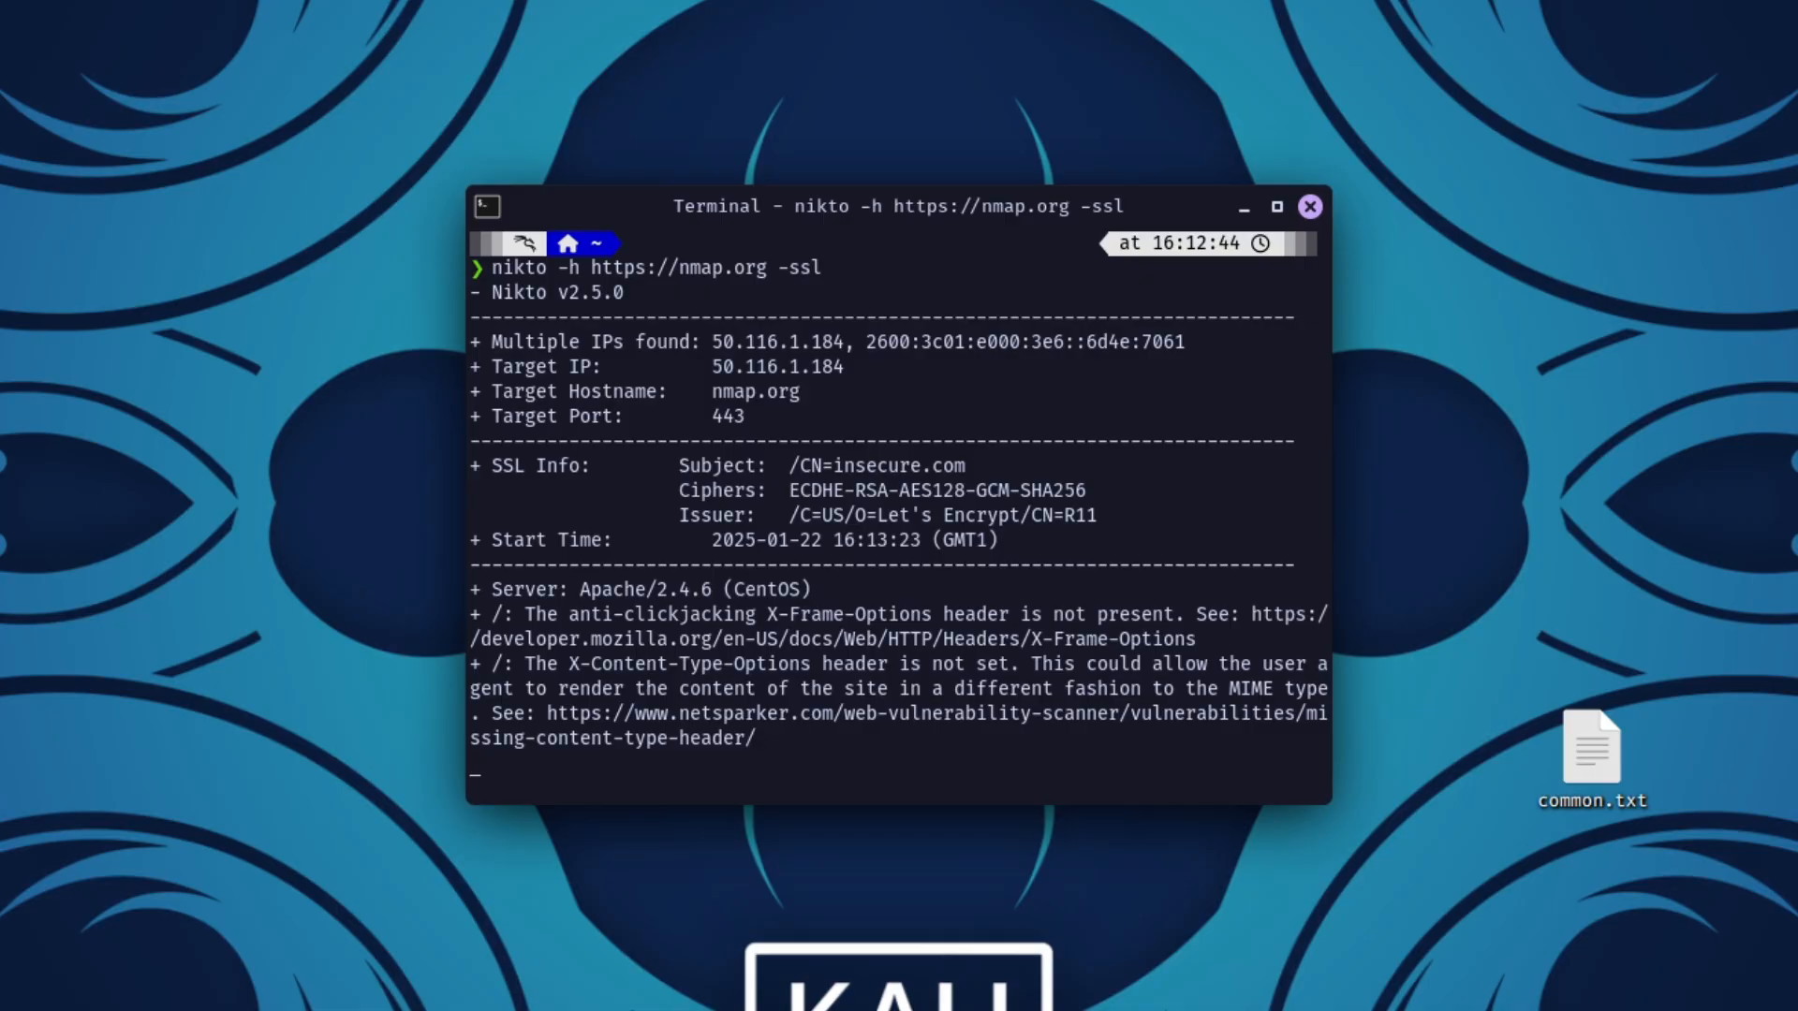
type("clear")
type("msfconsole")
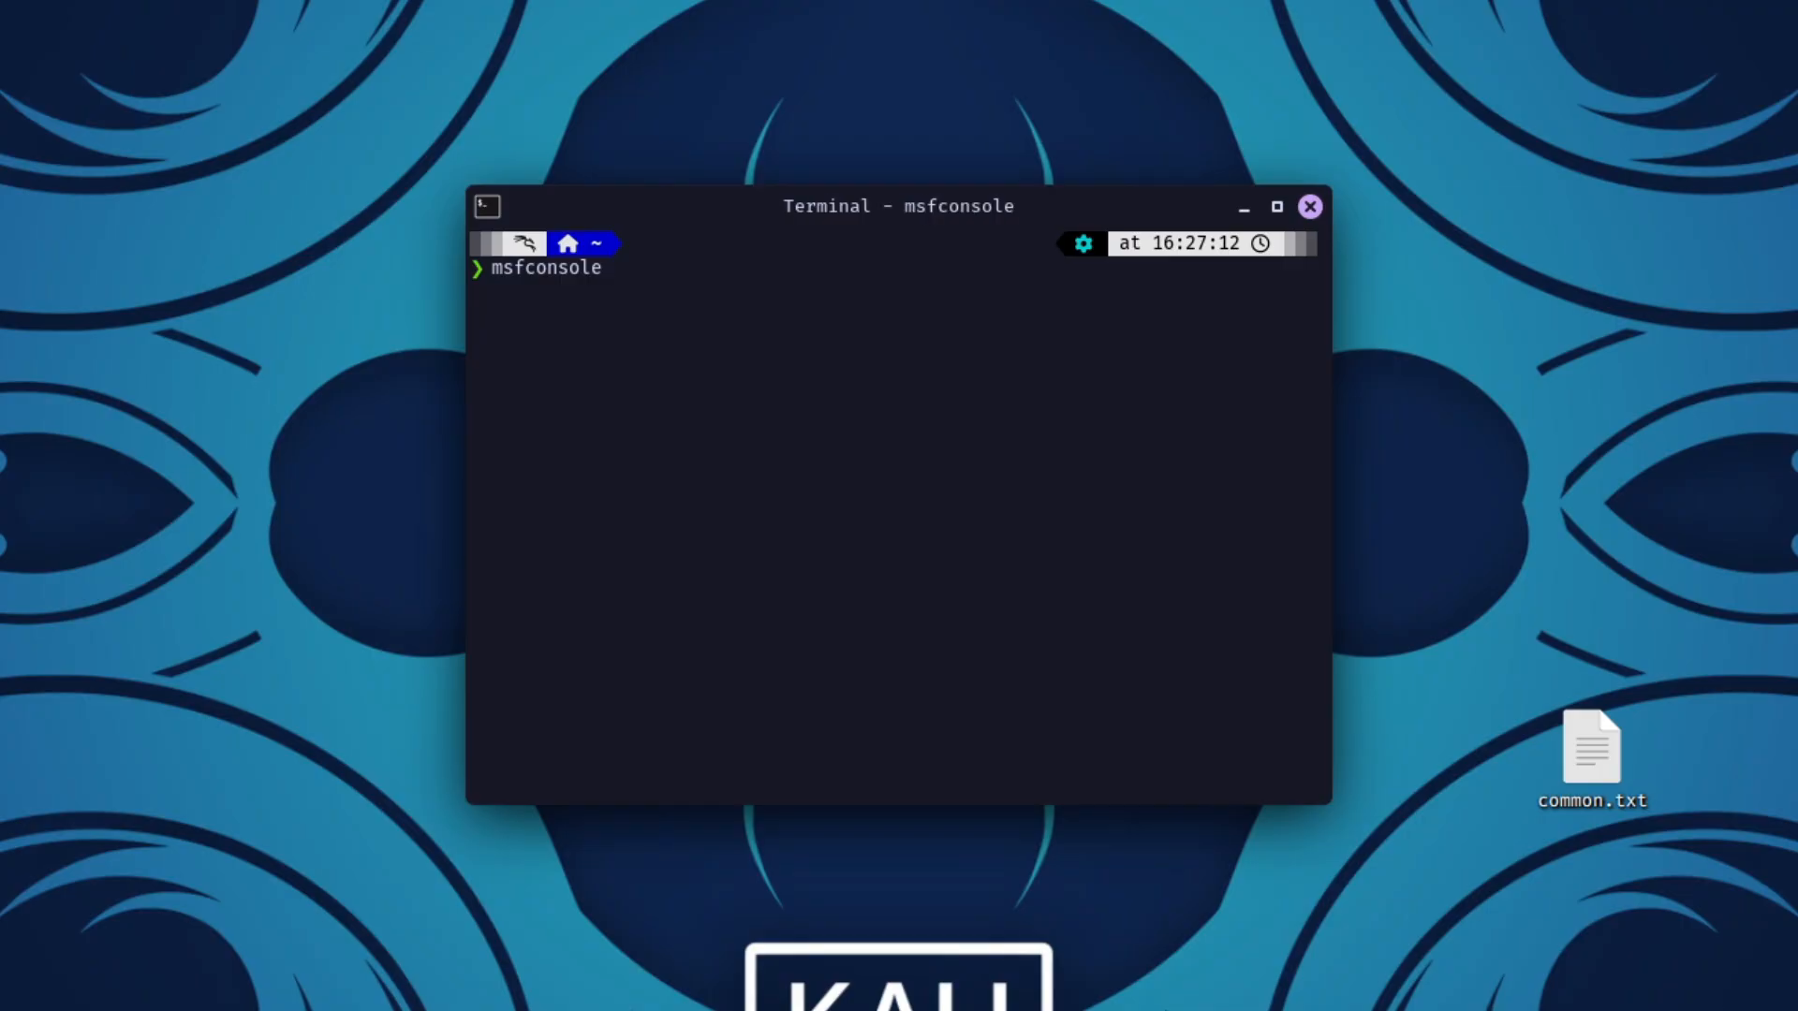
Step: Run msfconsole to start the Metasploit console
key("Return")
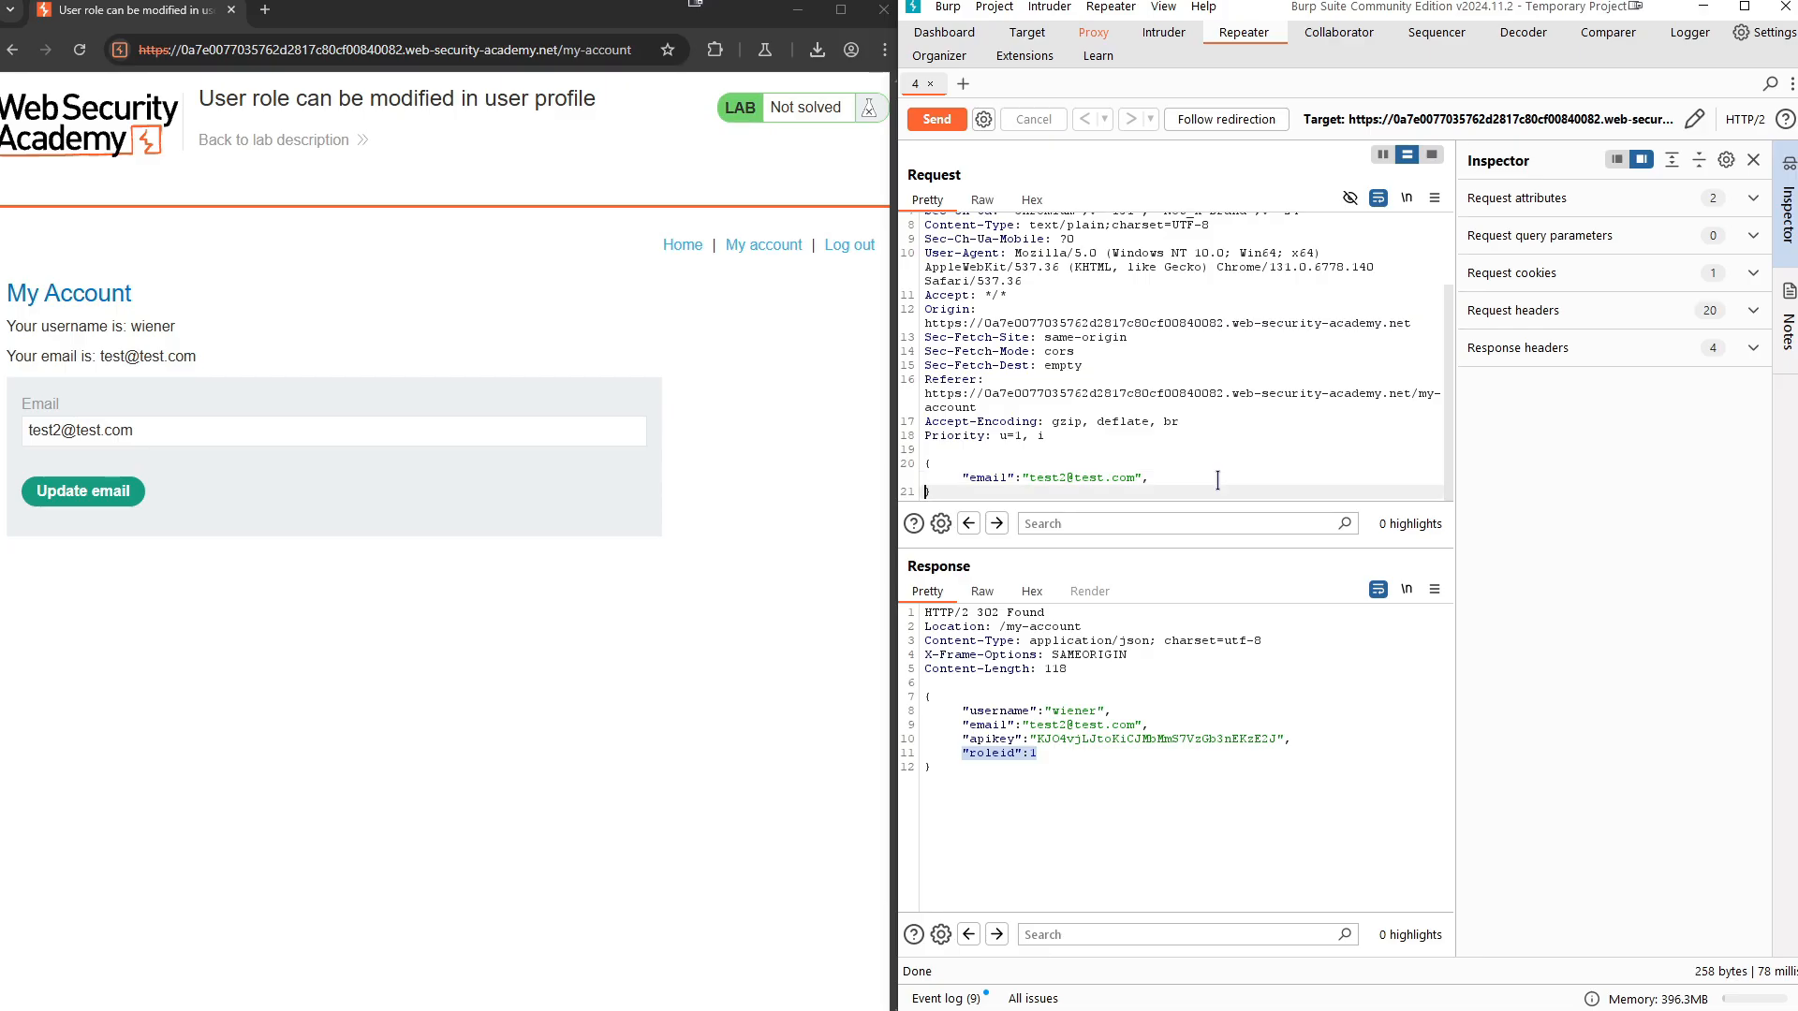
Step: Add the roleid entry to the request body, send it and highlight the 302 Found response lines
type("\"roleid\":1")
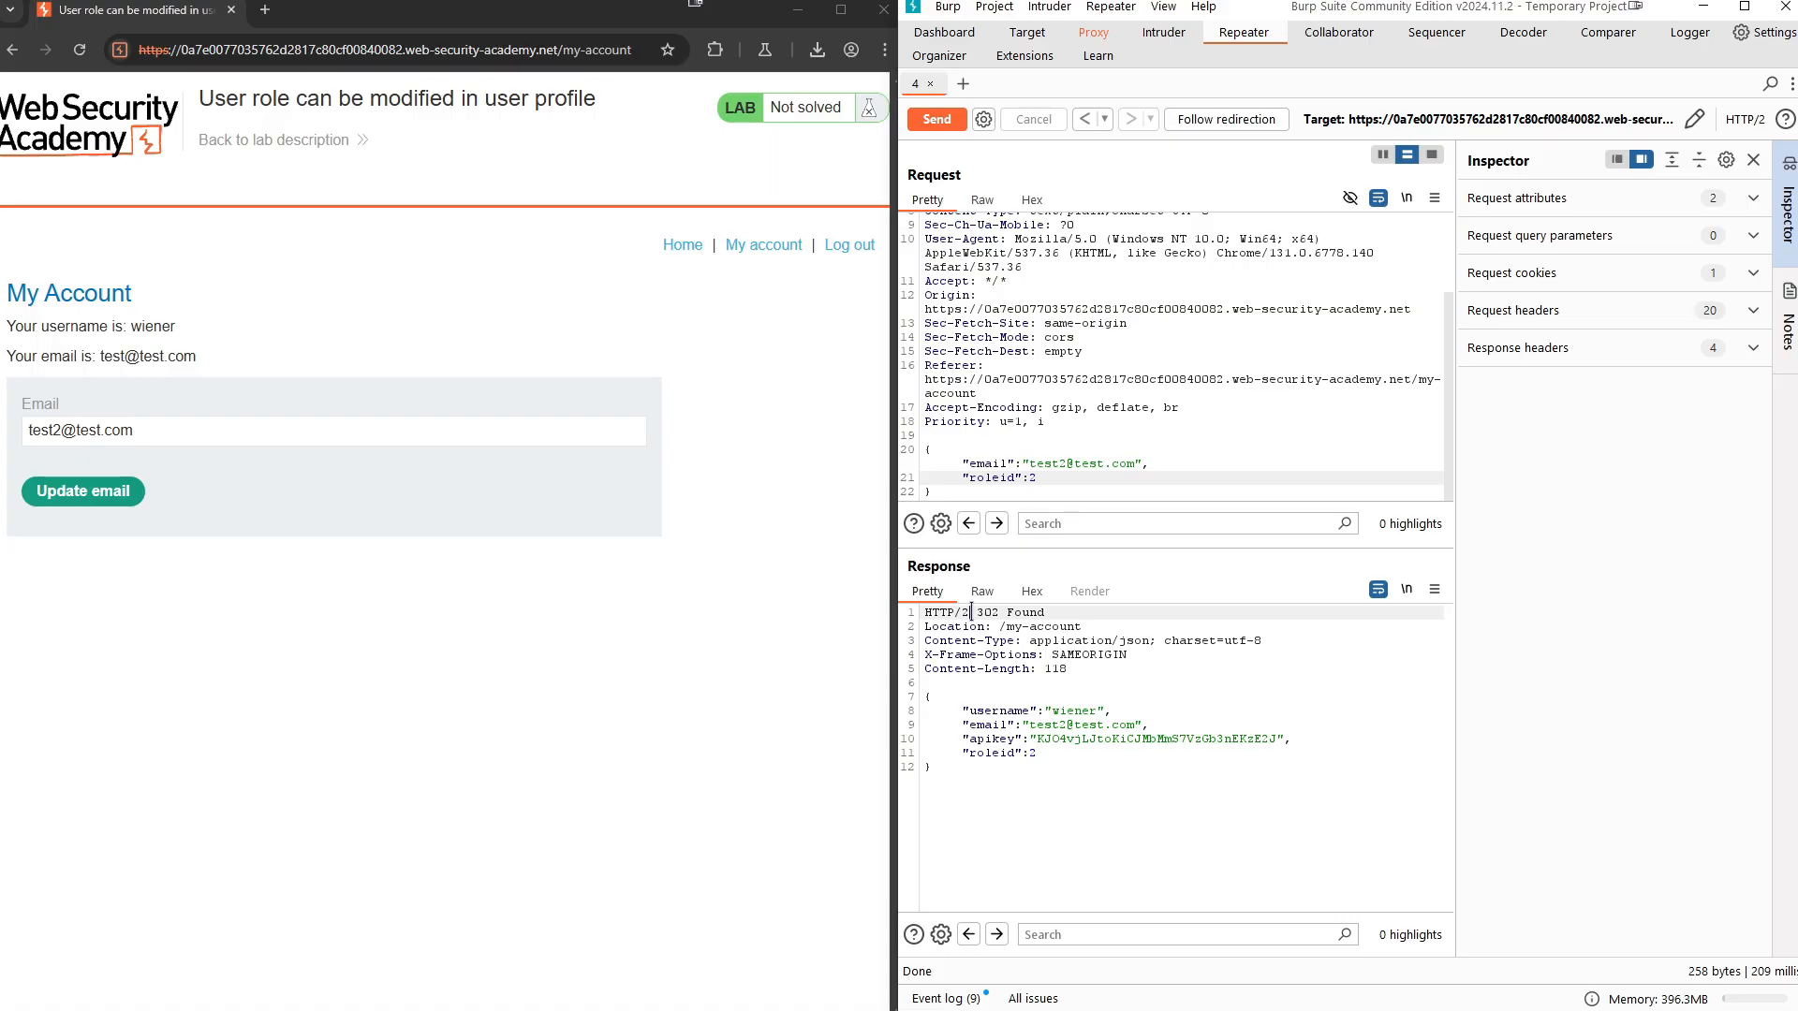
left_click_drag(931, 611, 1065, 625)
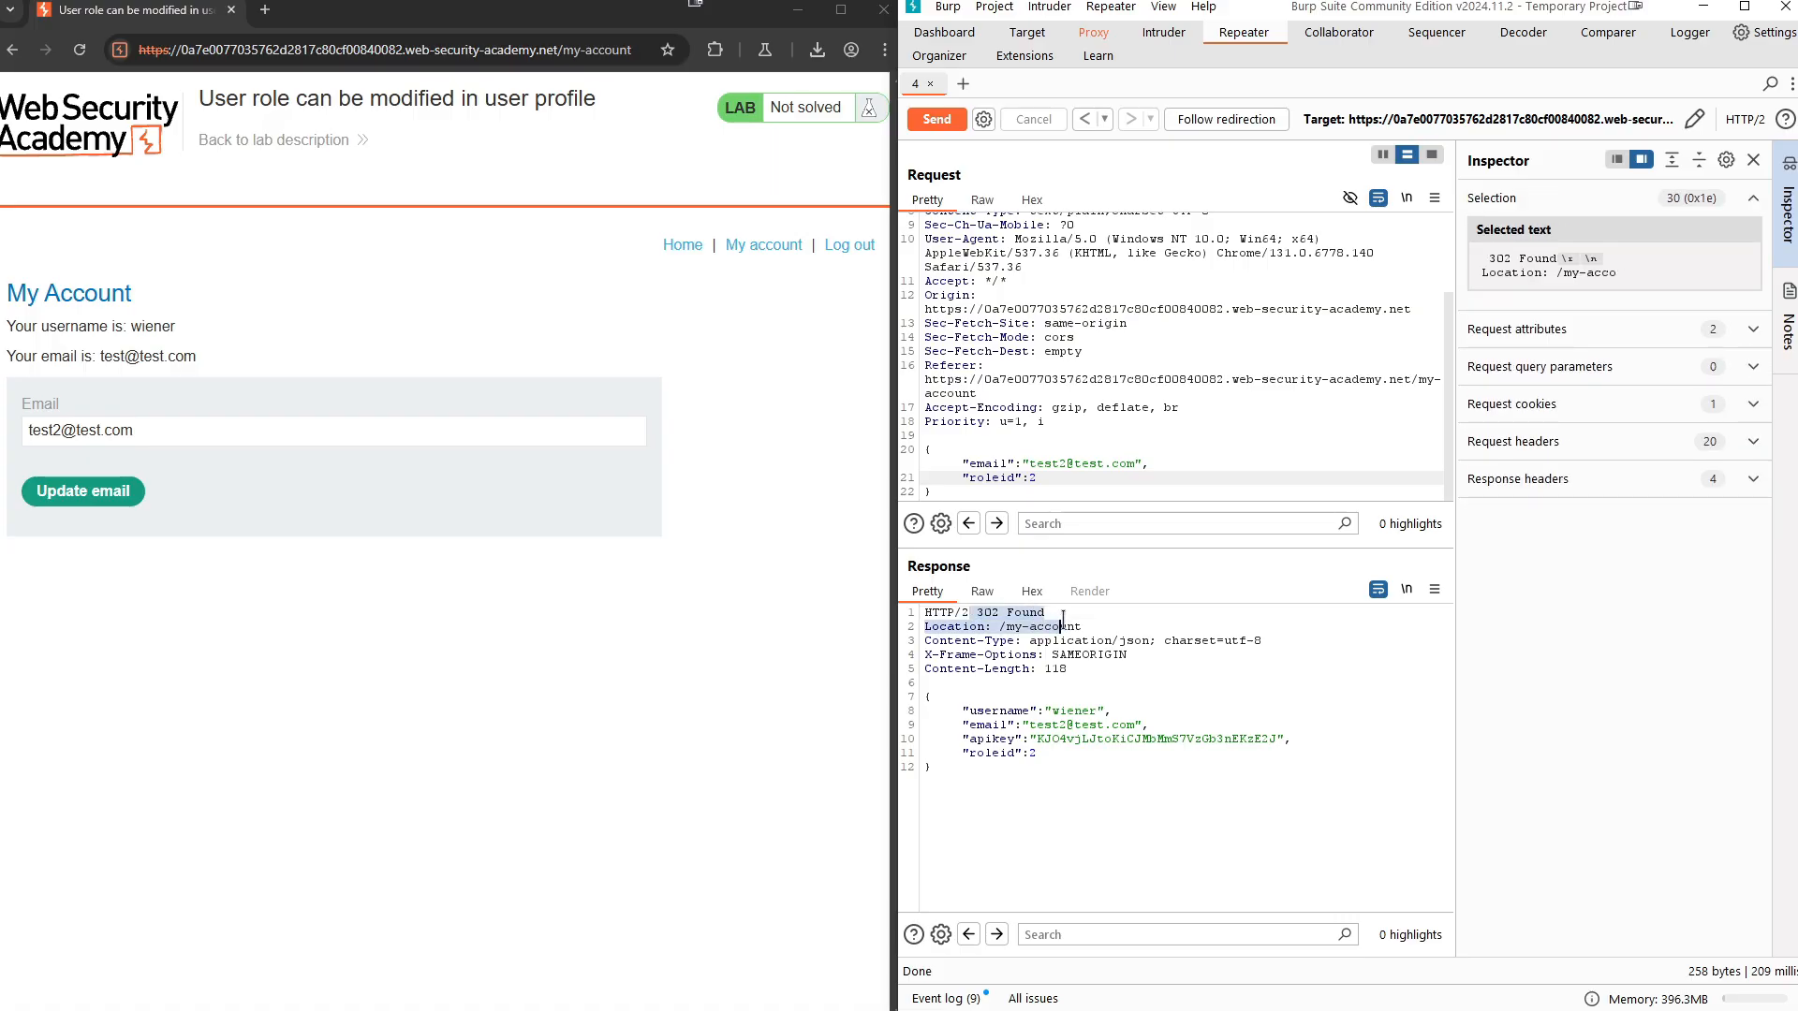
left_click(1033, 755)
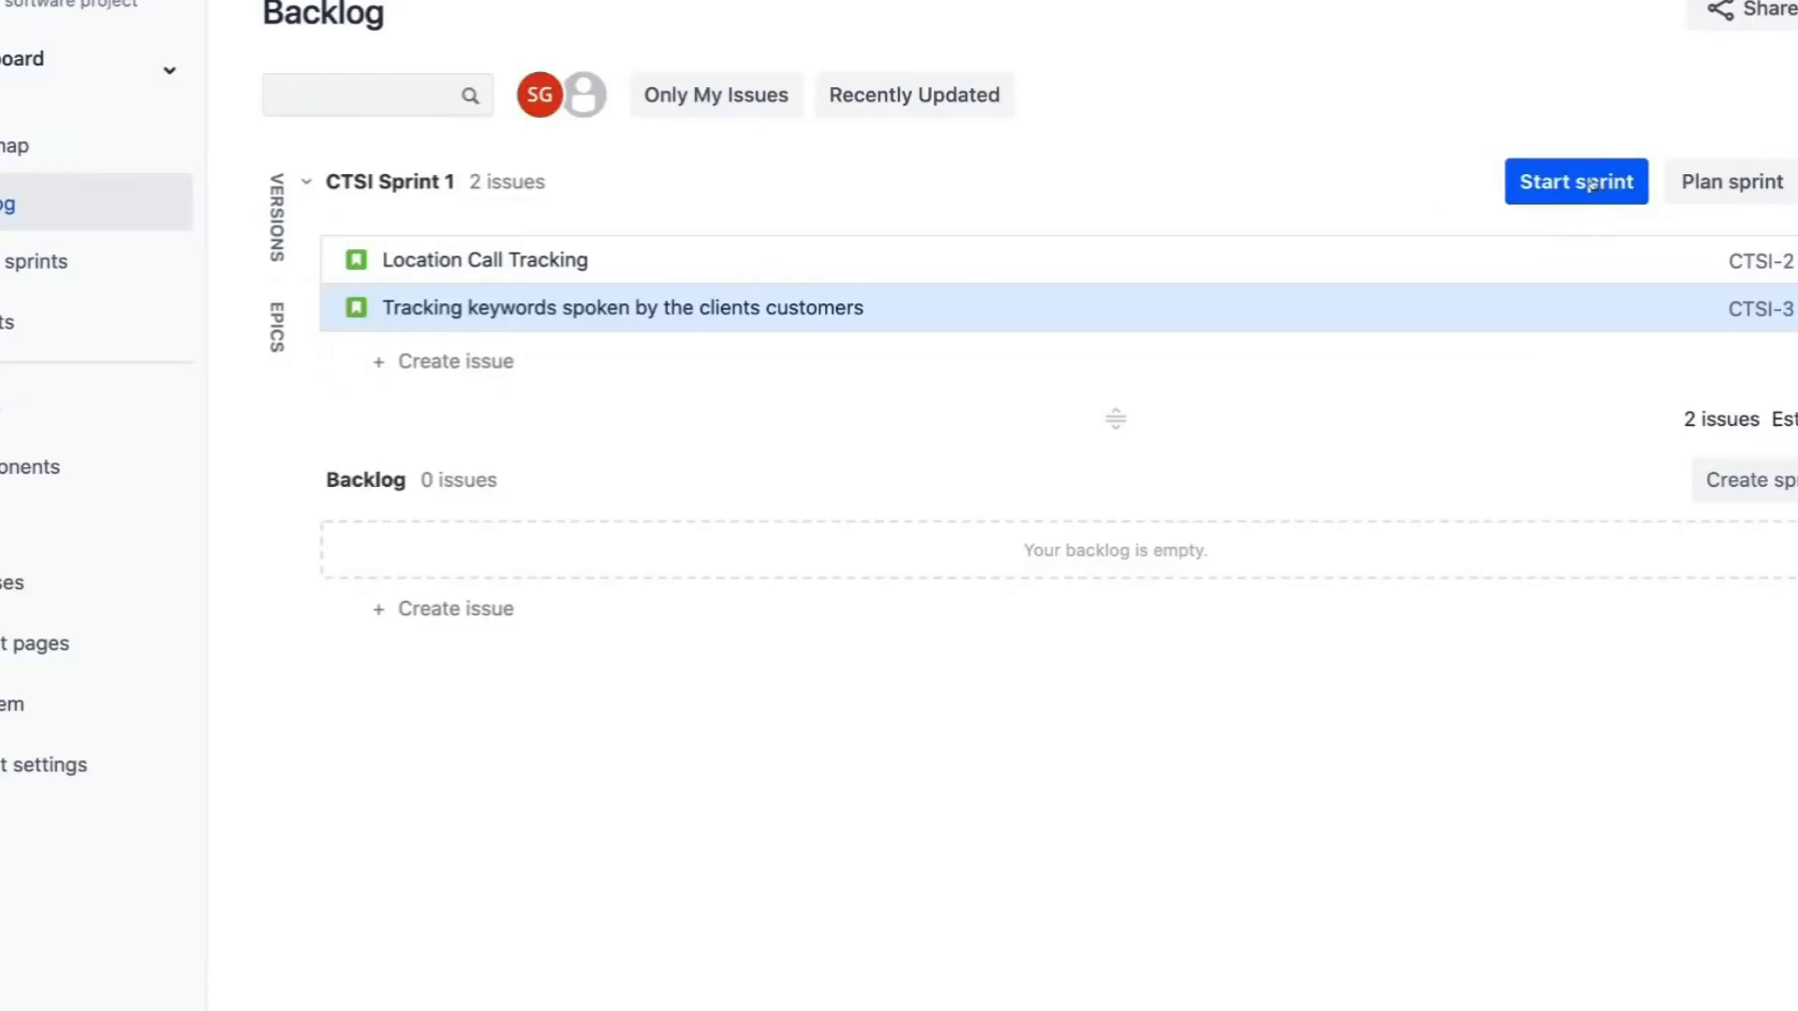
Step: Start CTSI Sprint 1 from the Backlog and review the Start sprint dialog
left_click(1575, 182)
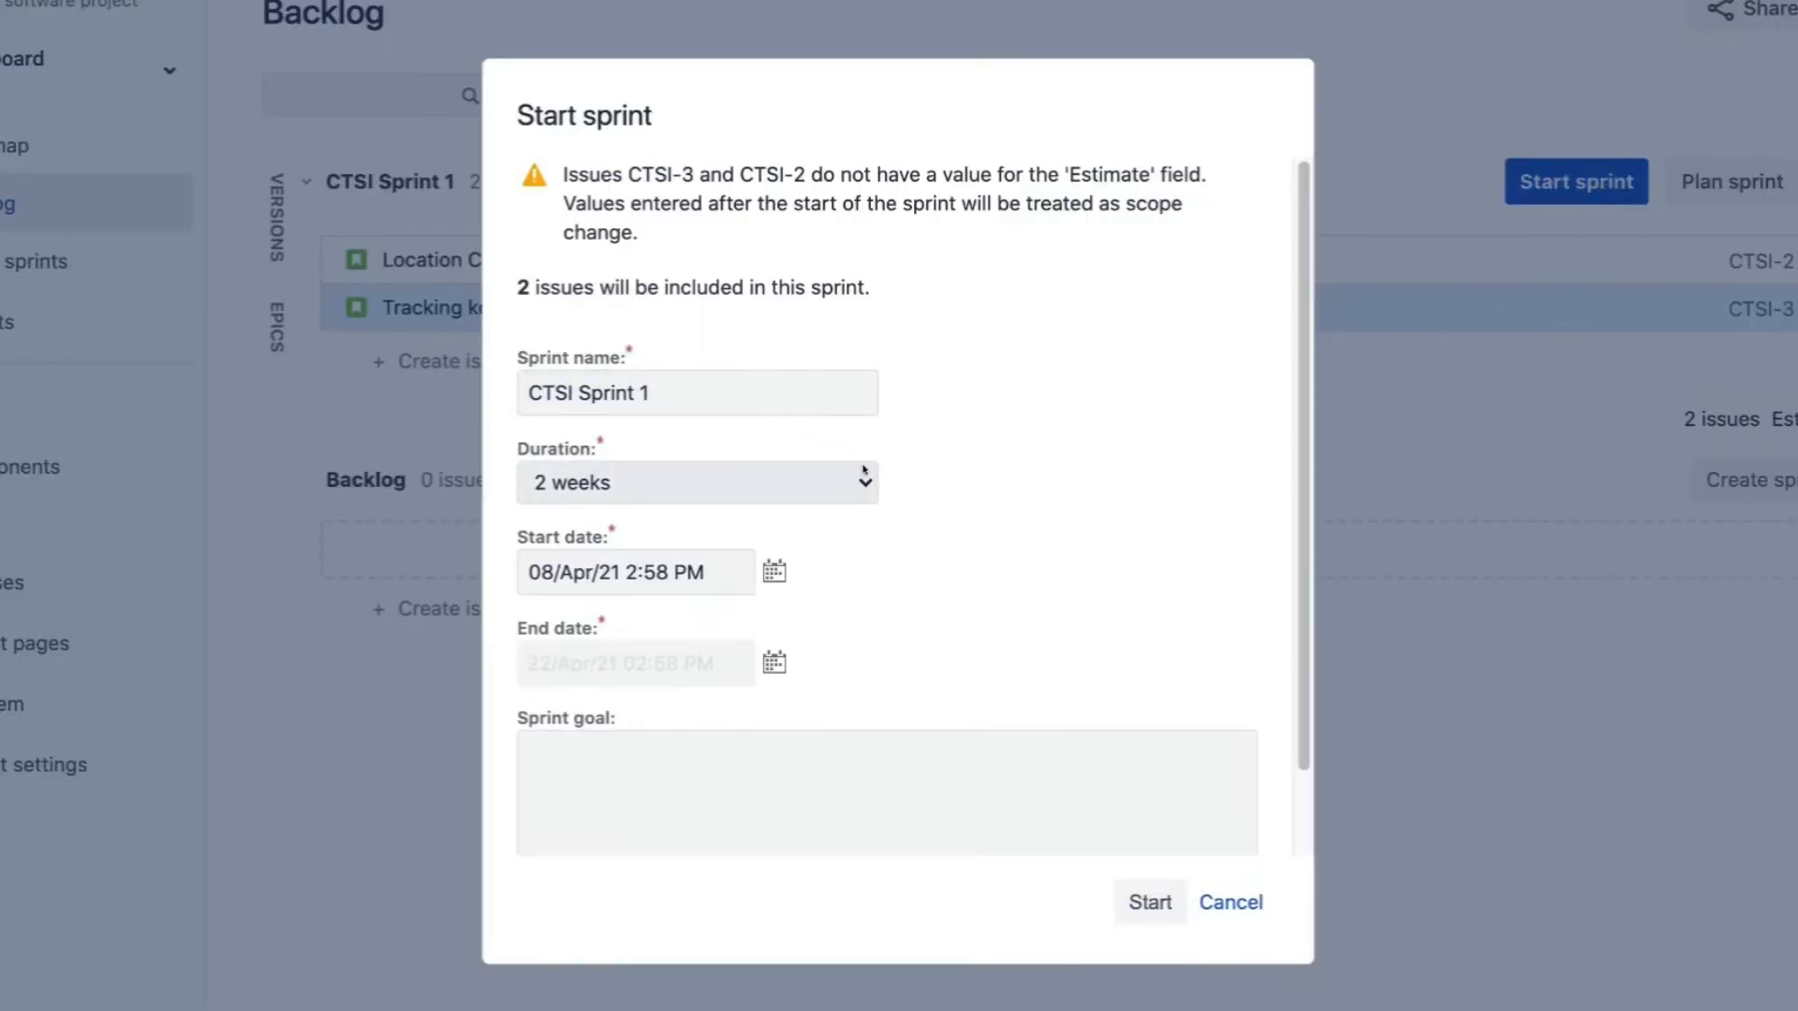
left_click(694, 481)
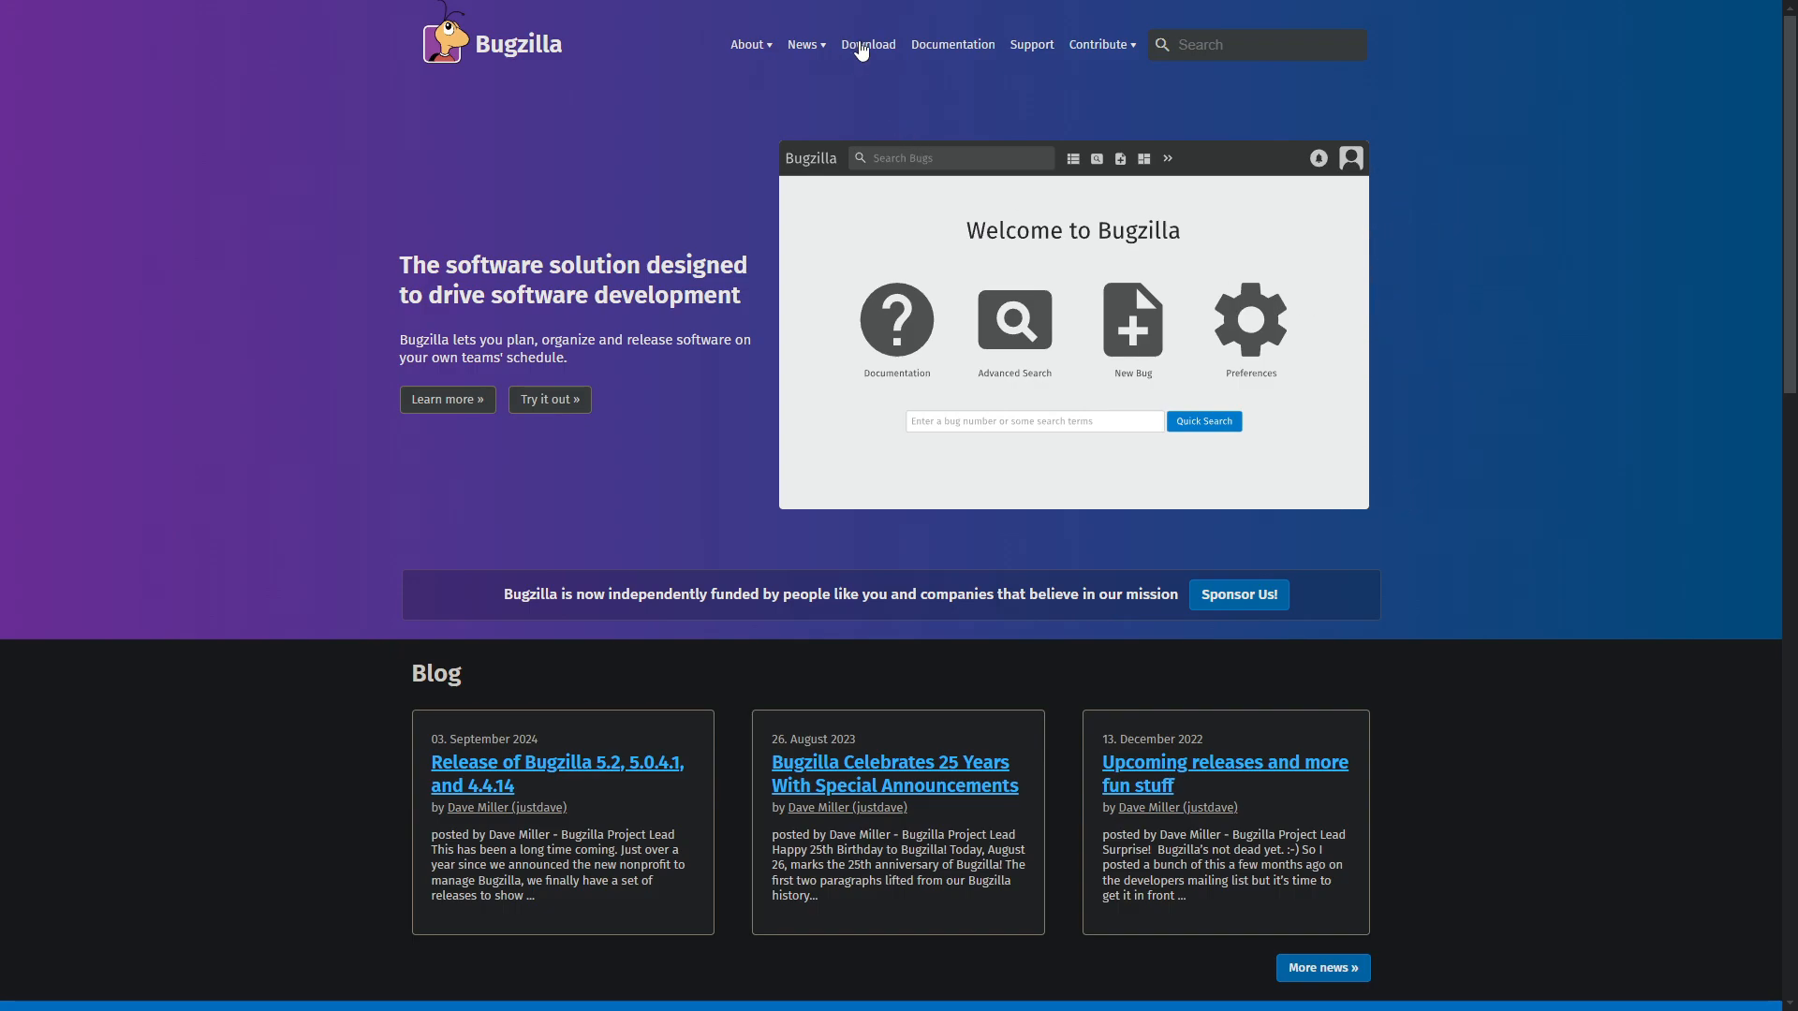
Step: Browse the Bugzilla download page, then head to its documentation
left_click(867, 43)
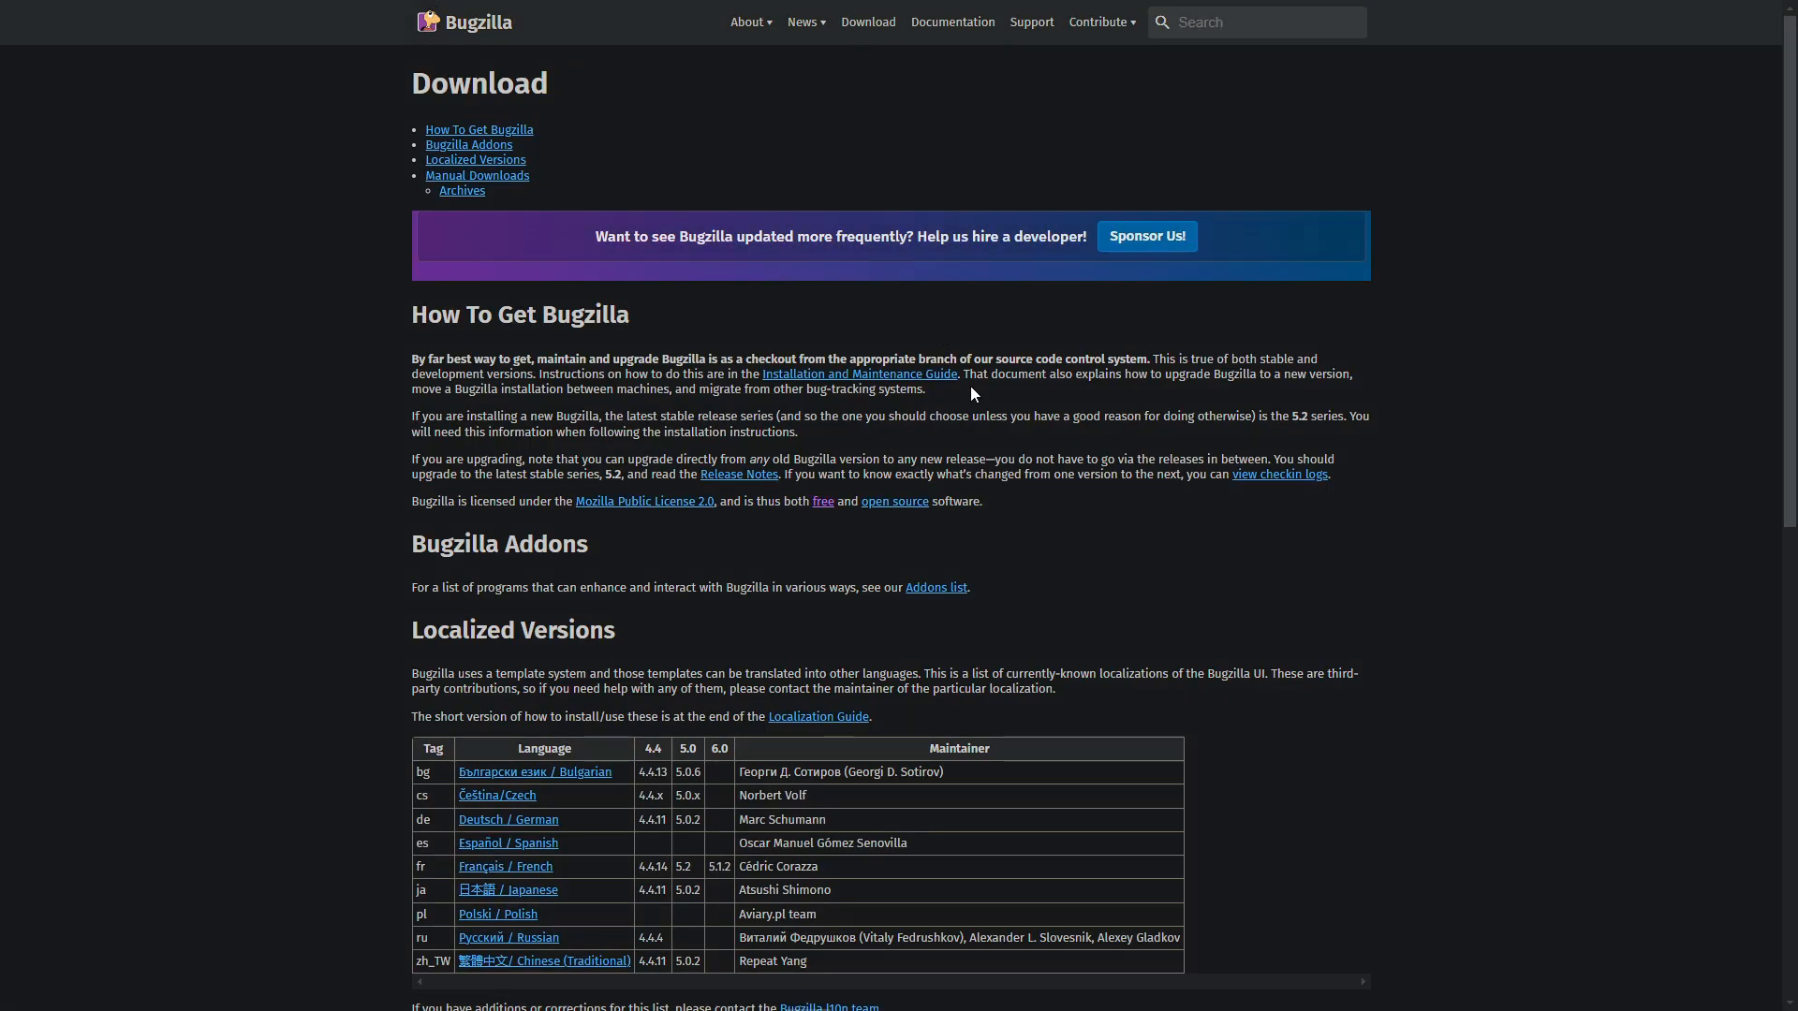
scroll("down", 3)
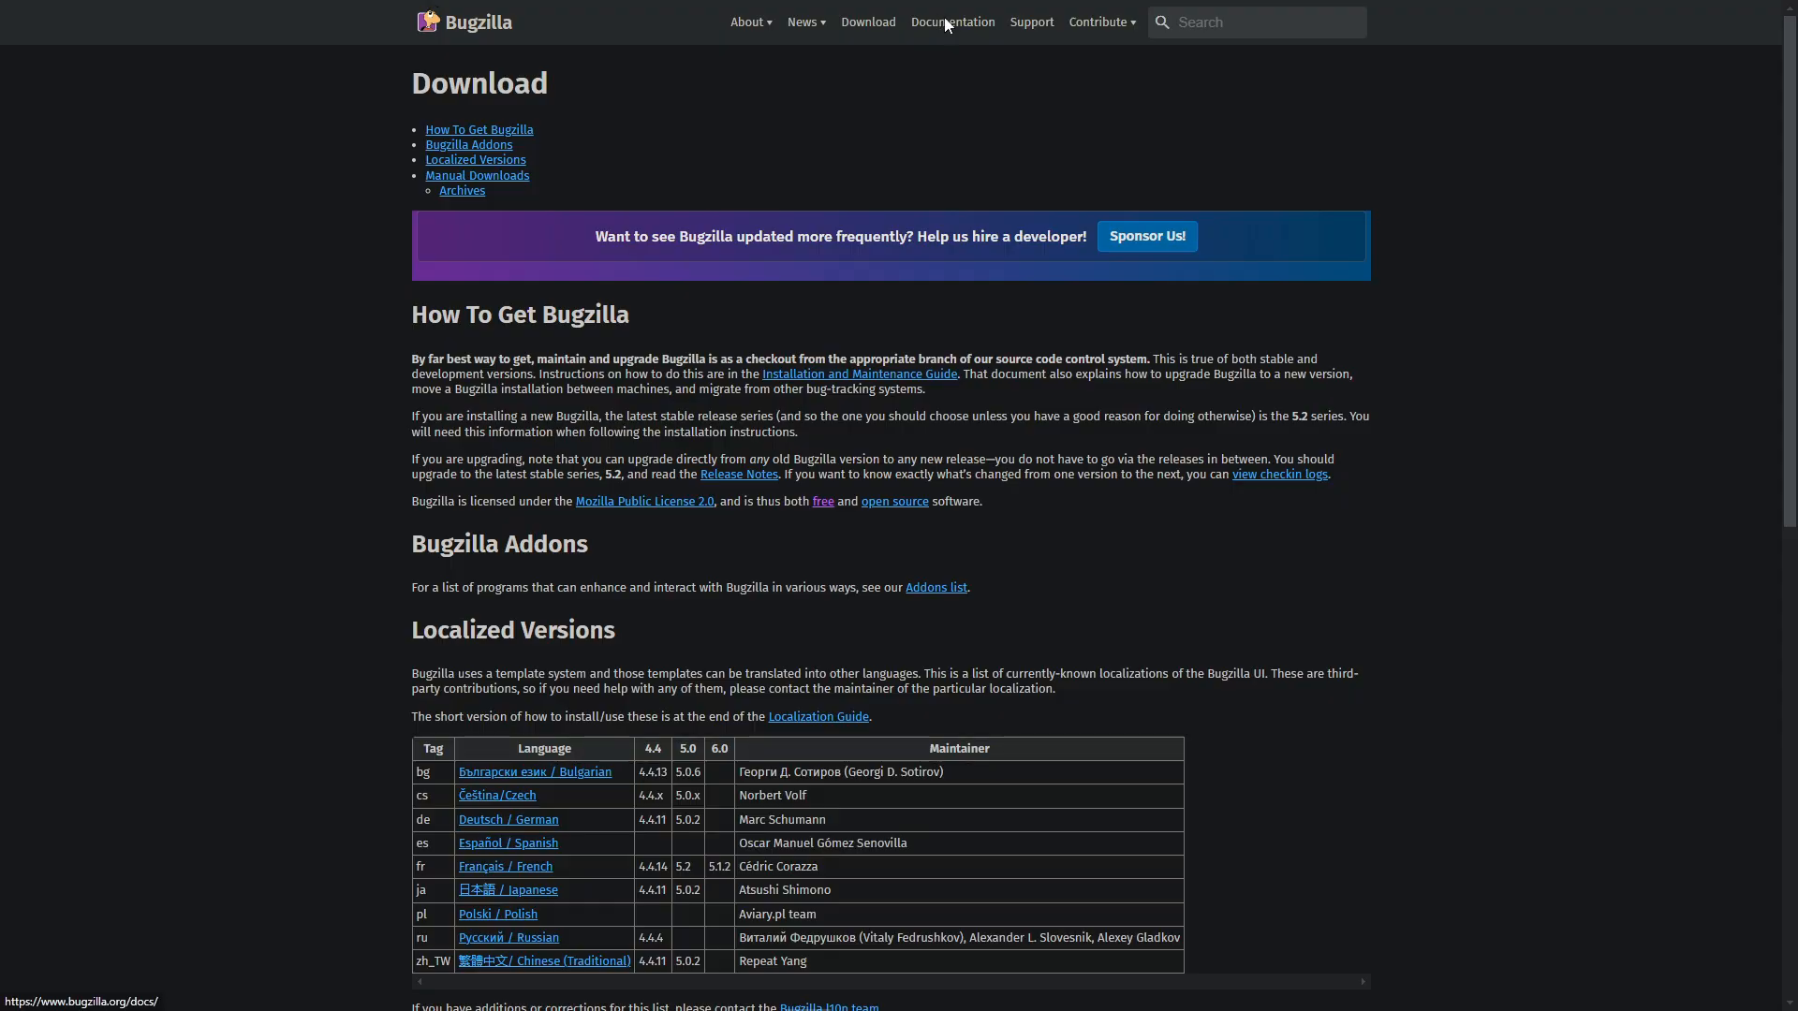
left_click(951, 22)
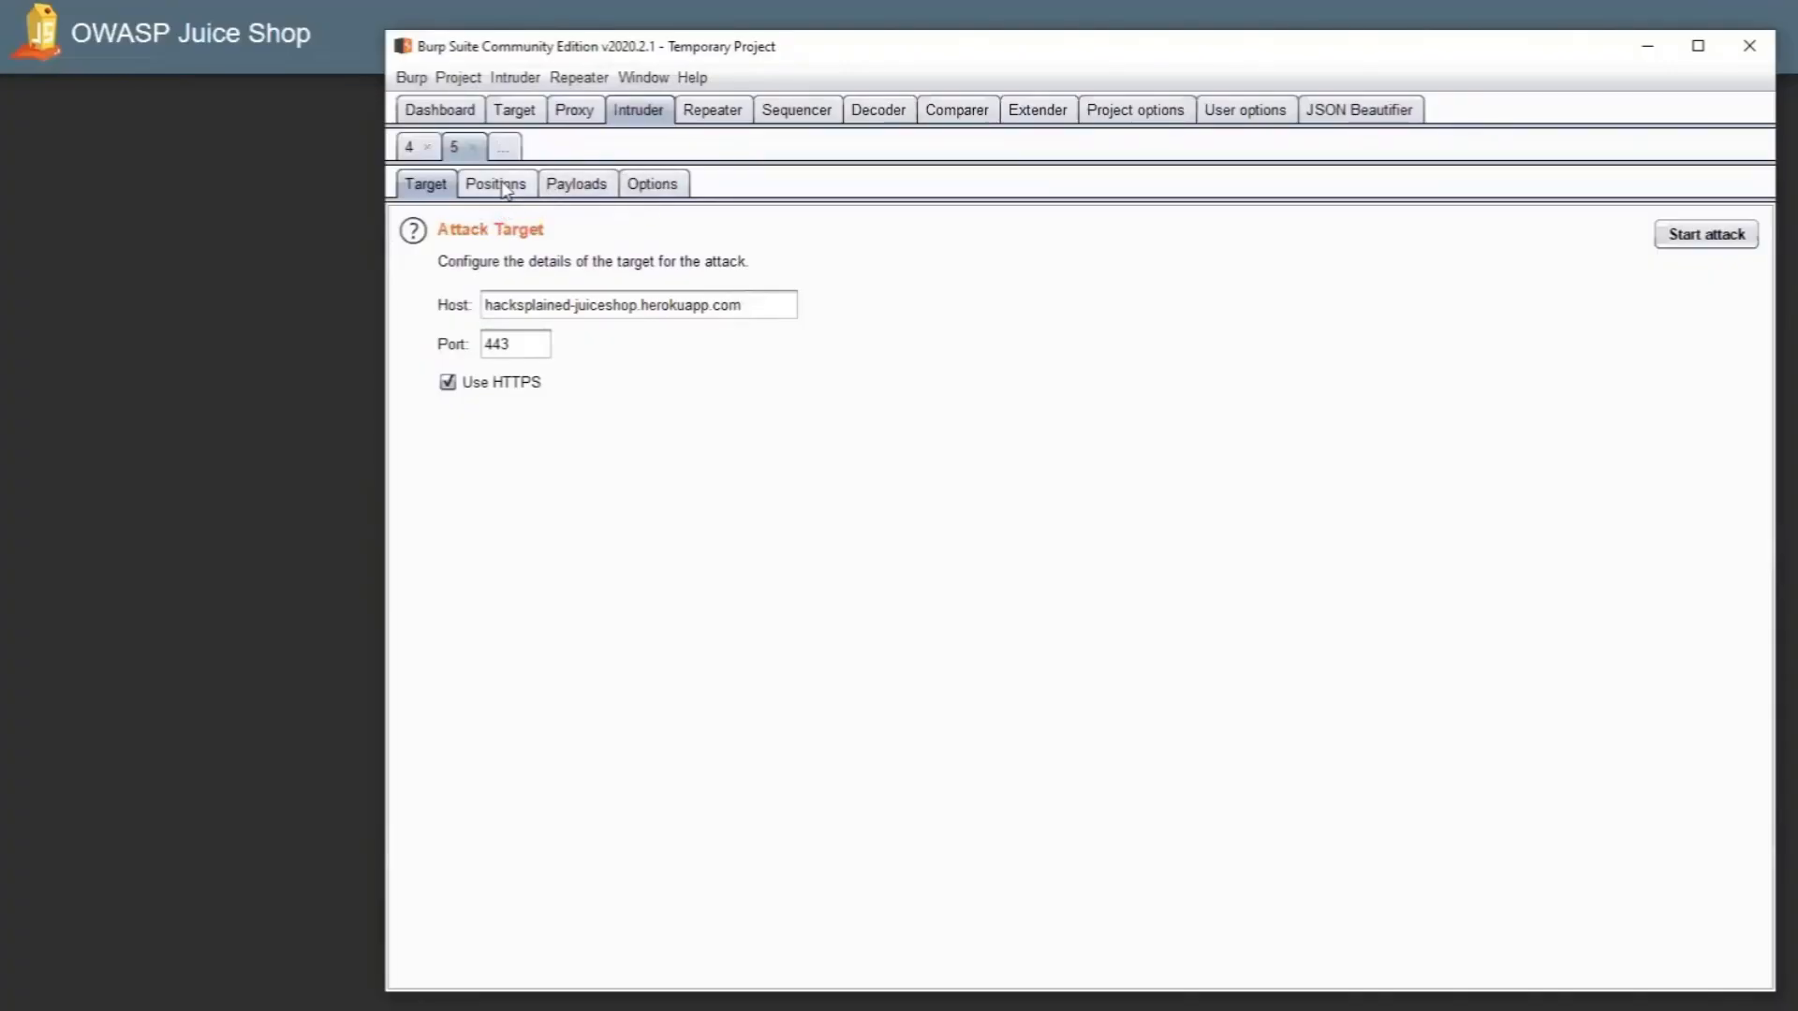
Step: Switch Intruder to Positions, showing the Juice Shop login request's marked payload positions
left_click(495, 183)
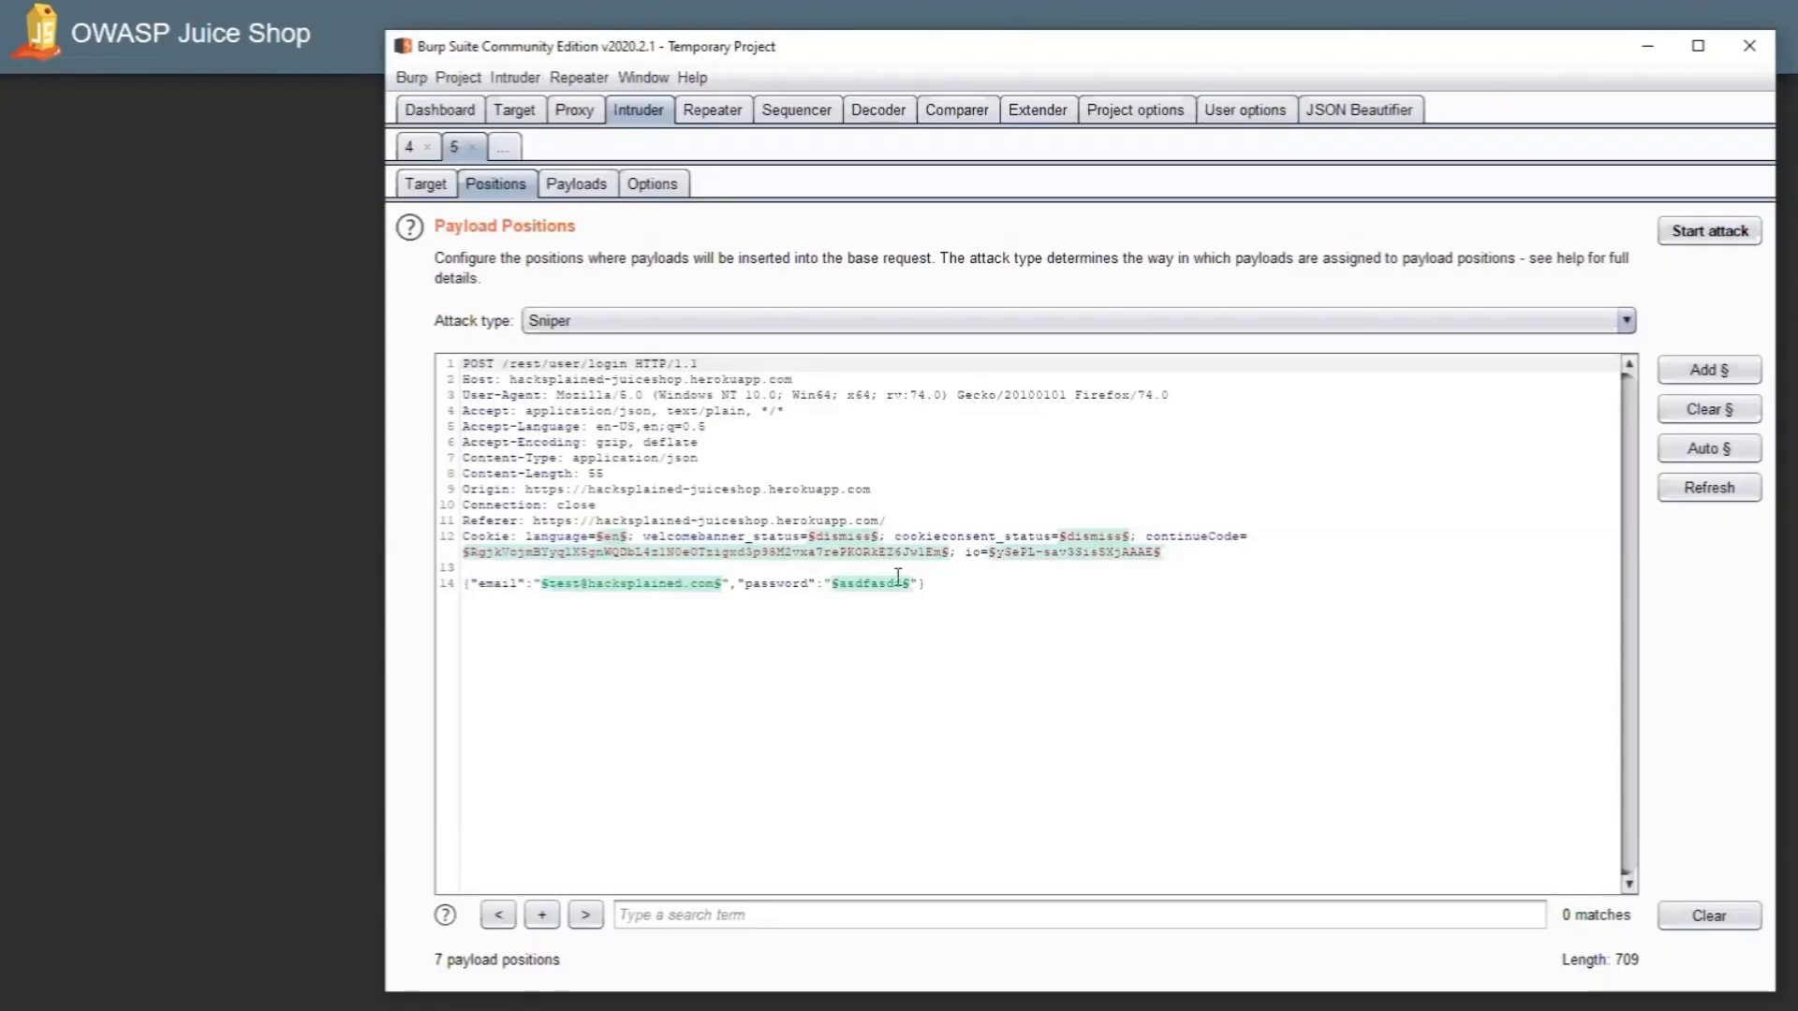
mouse_move(912, 590)
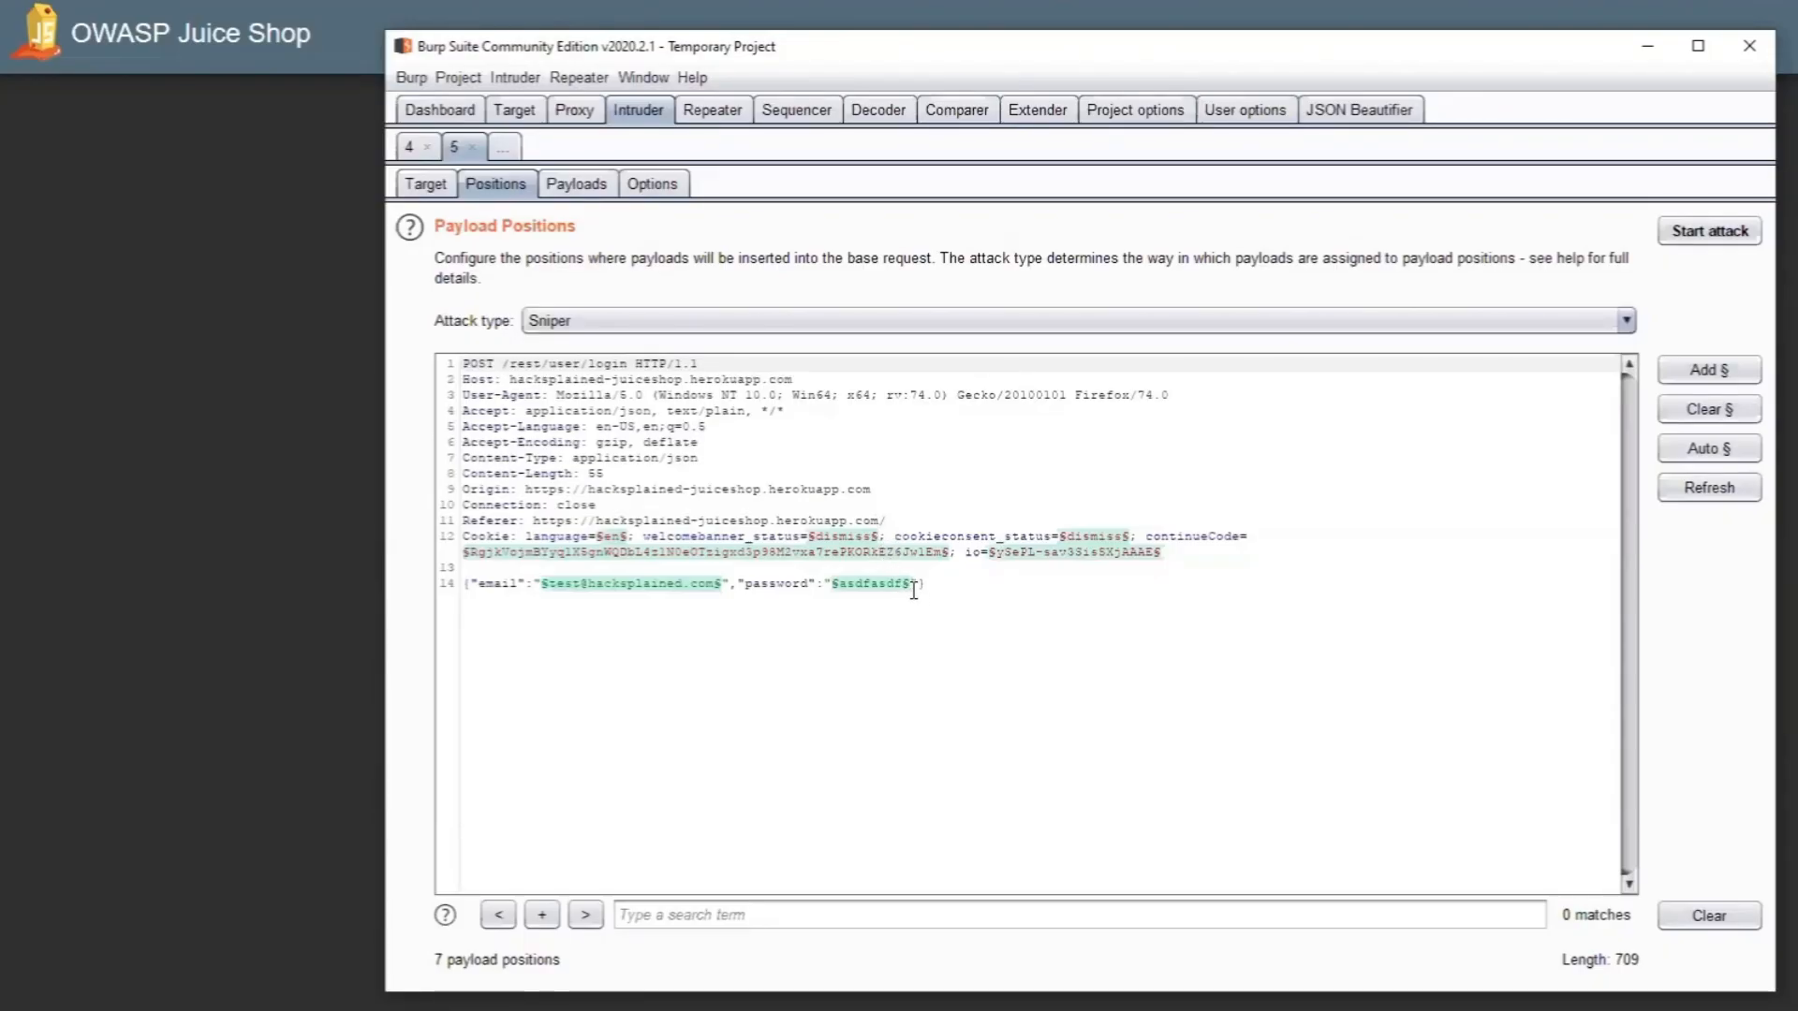